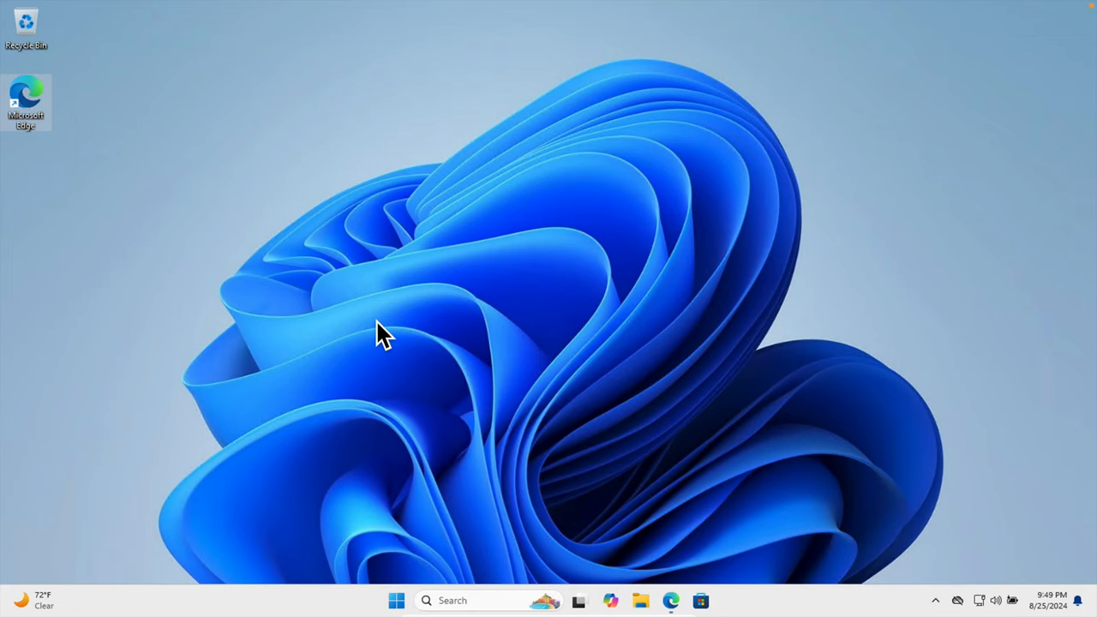
{"action": "mouse_move", "coordinate": [402, 398]}
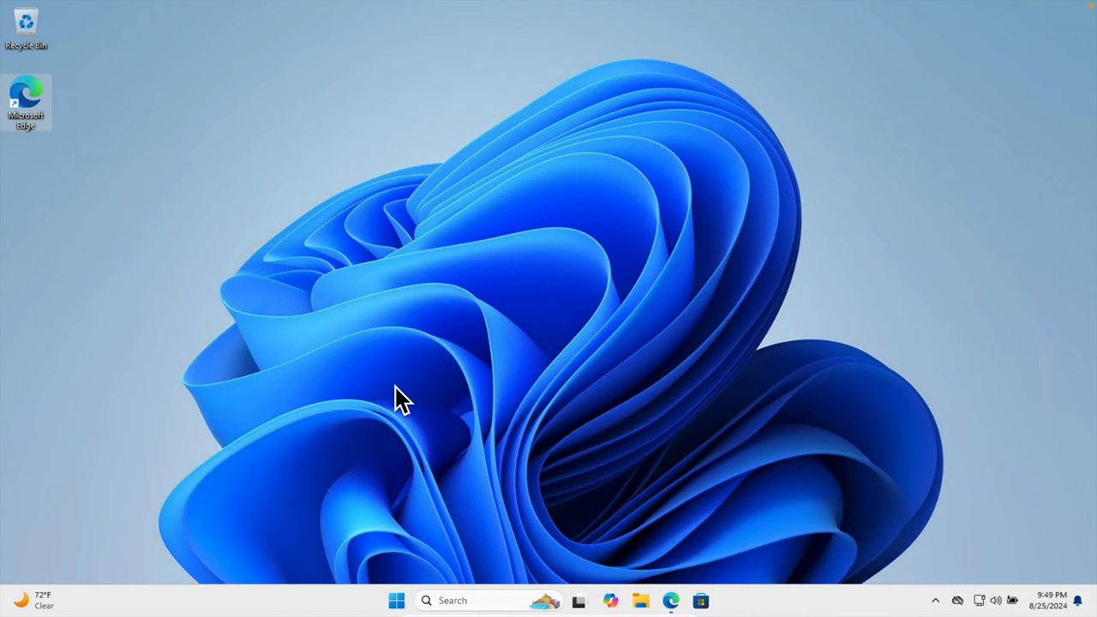
{"action": "mouse_move", "coordinate": [522, 313]}
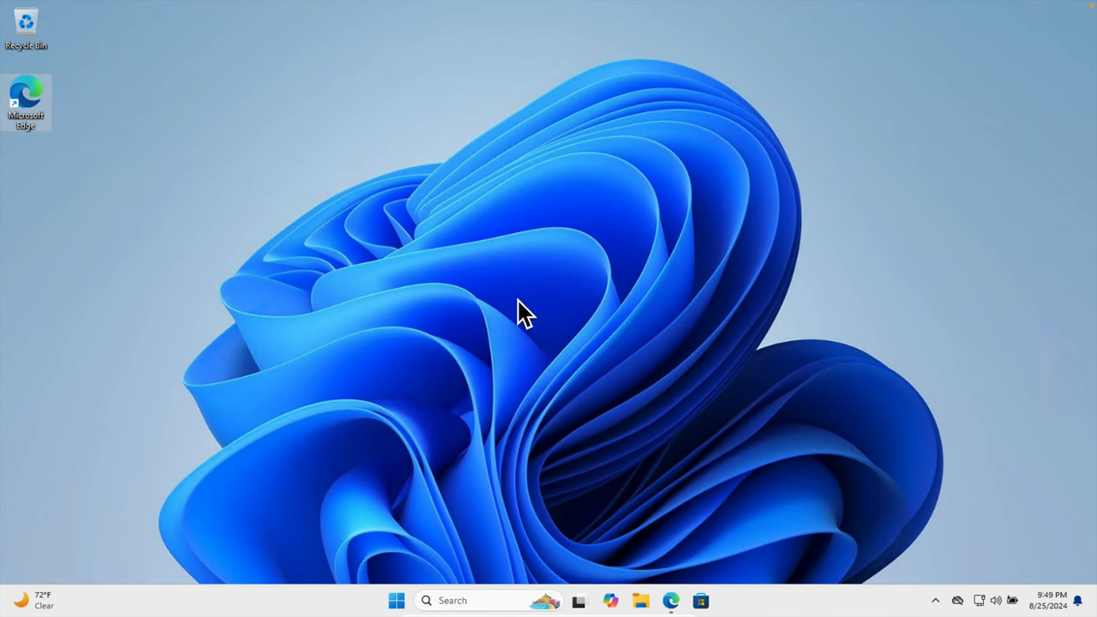
{"action": "mouse_move", "coordinate": [562, 287]}
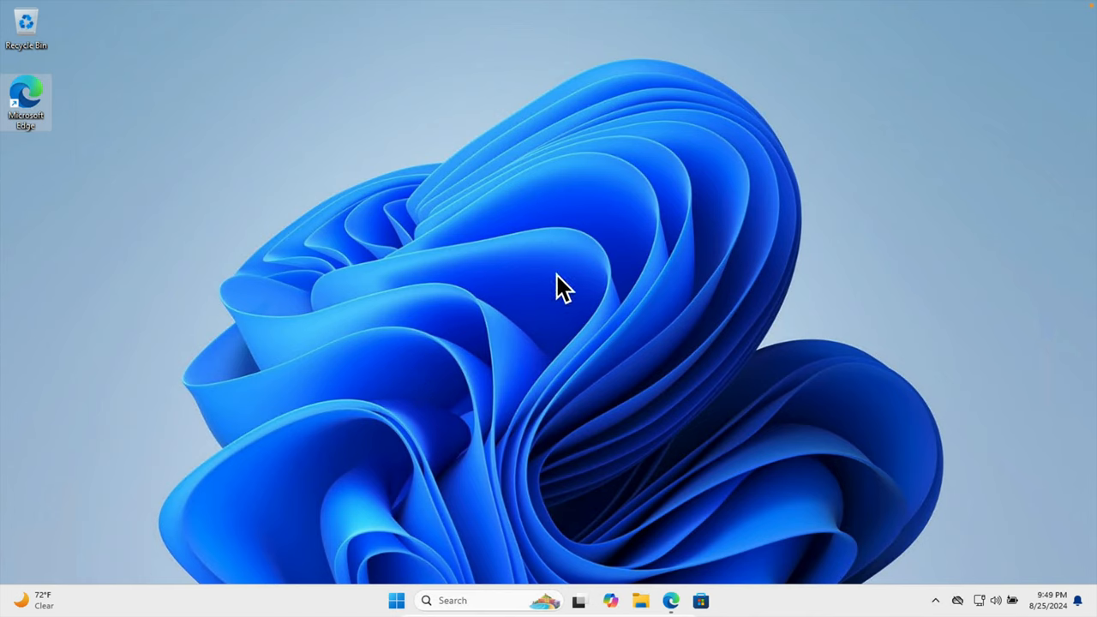
{"action": "mouse_move", "coordinate": [552, 287]}
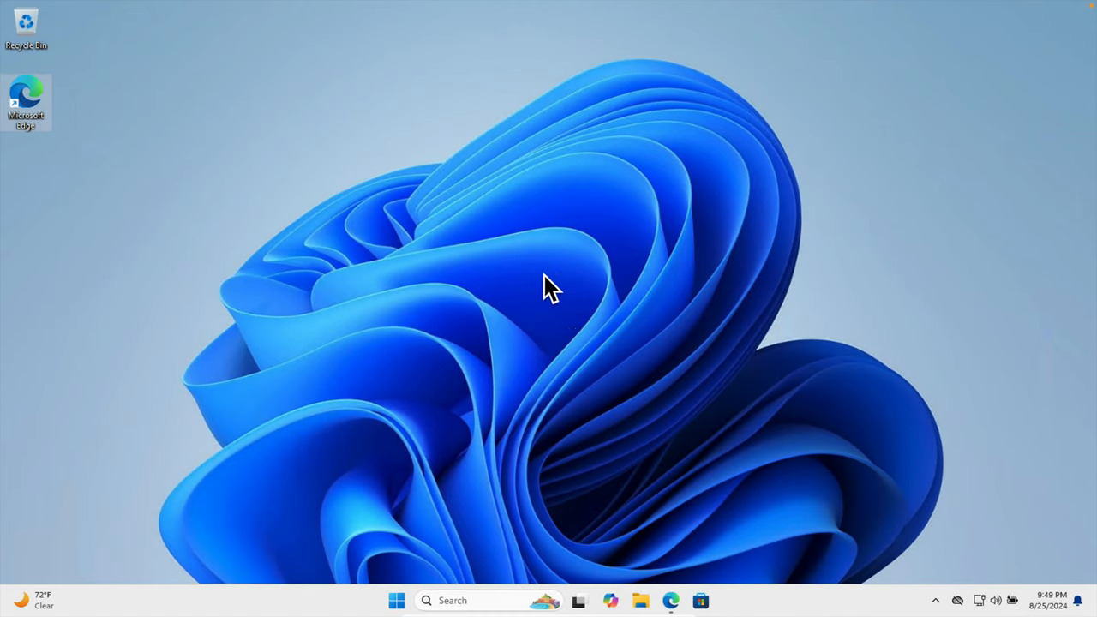
{"action": "mouse_move", "coordinate": [645, 373]}
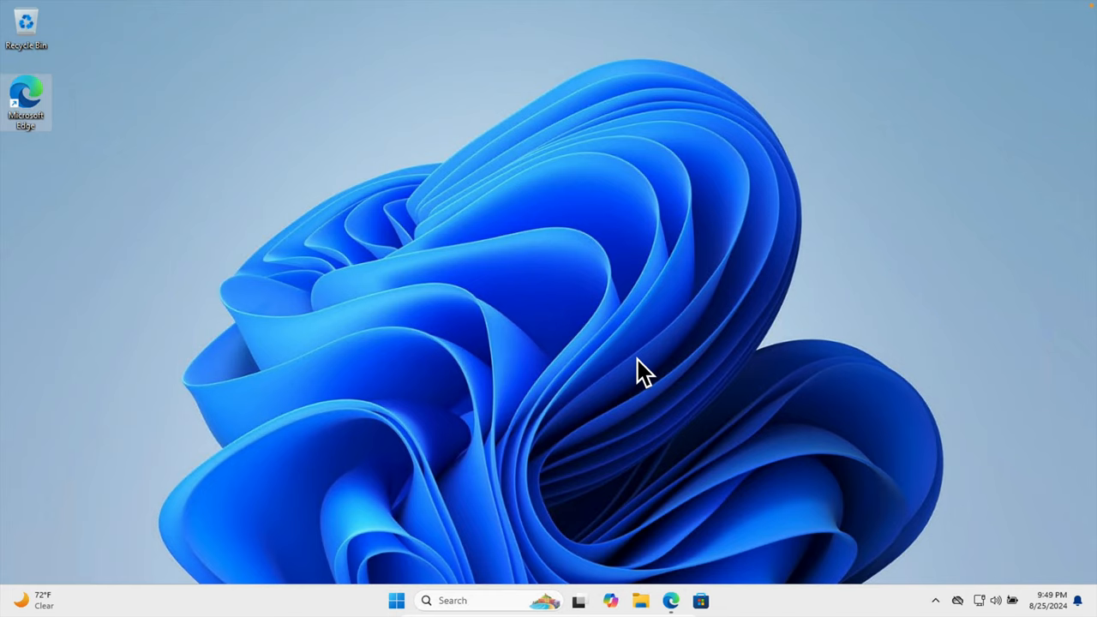
{"action": "mouse_move", "coordinate": [476, 389]}
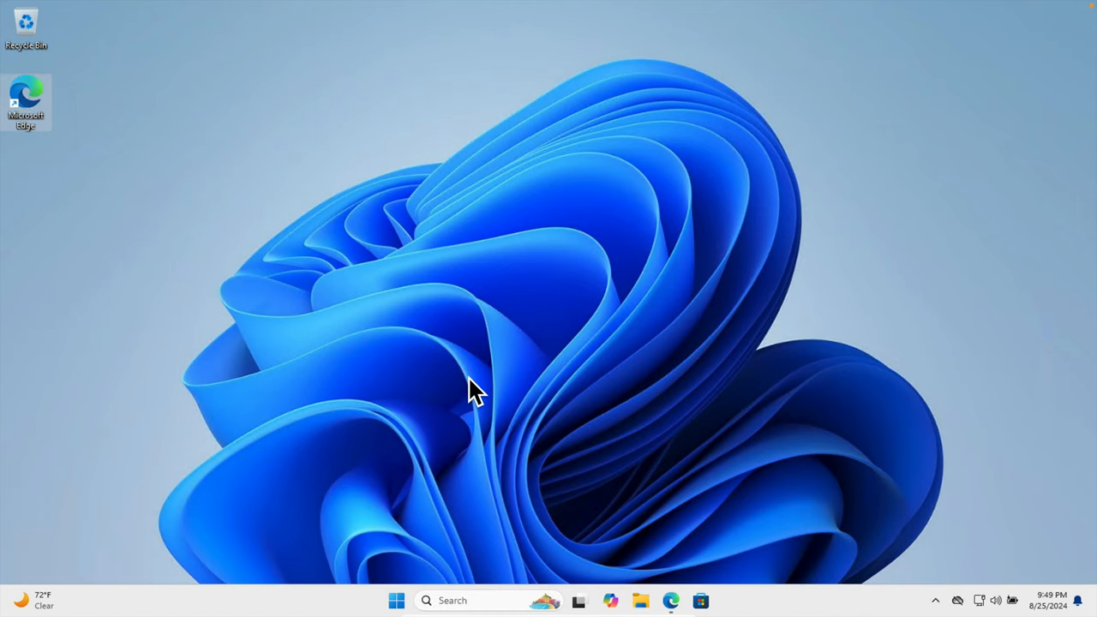
{"action": "mouse_move", "coordinate": [626, 342]}
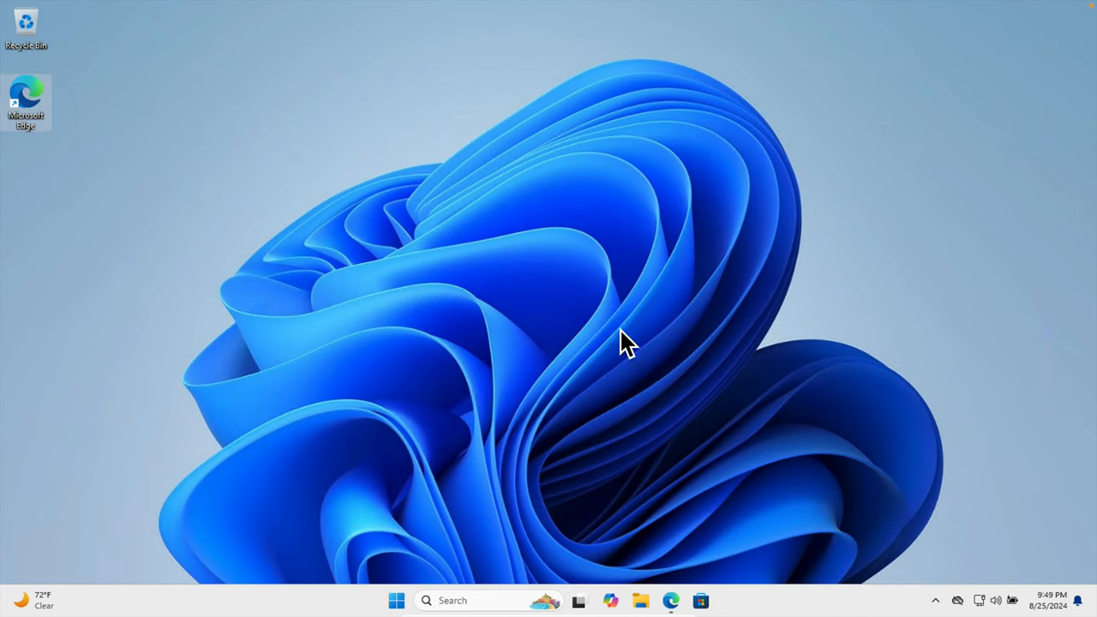
{"action": "mouse_move", "coordinate": [463, 570]}
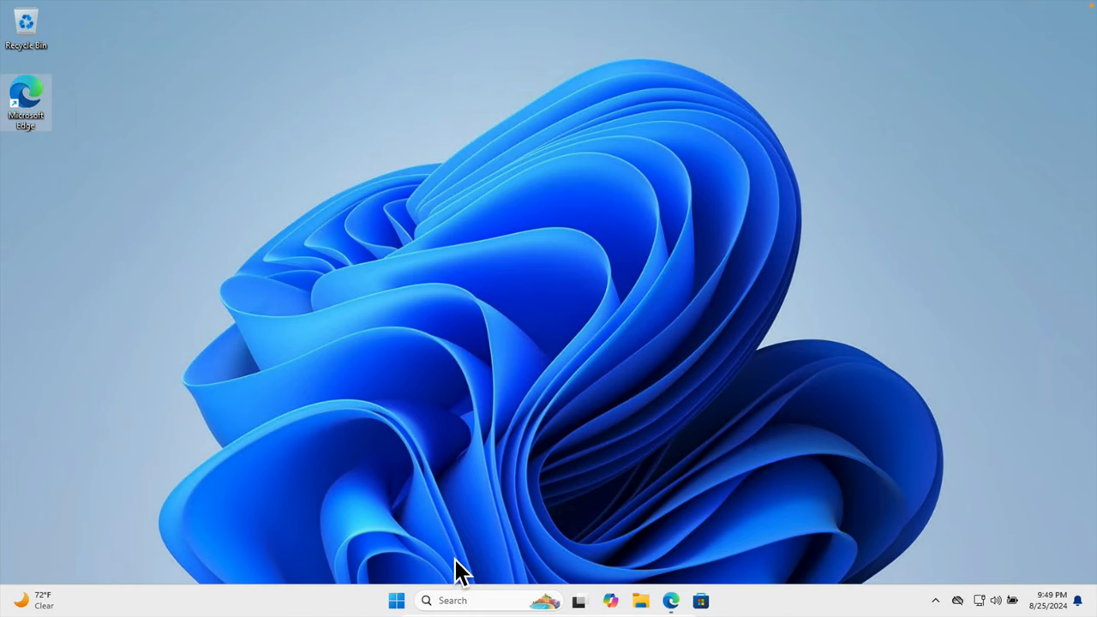
{"action": "mouse_move", "coordinate": [462, 429]}
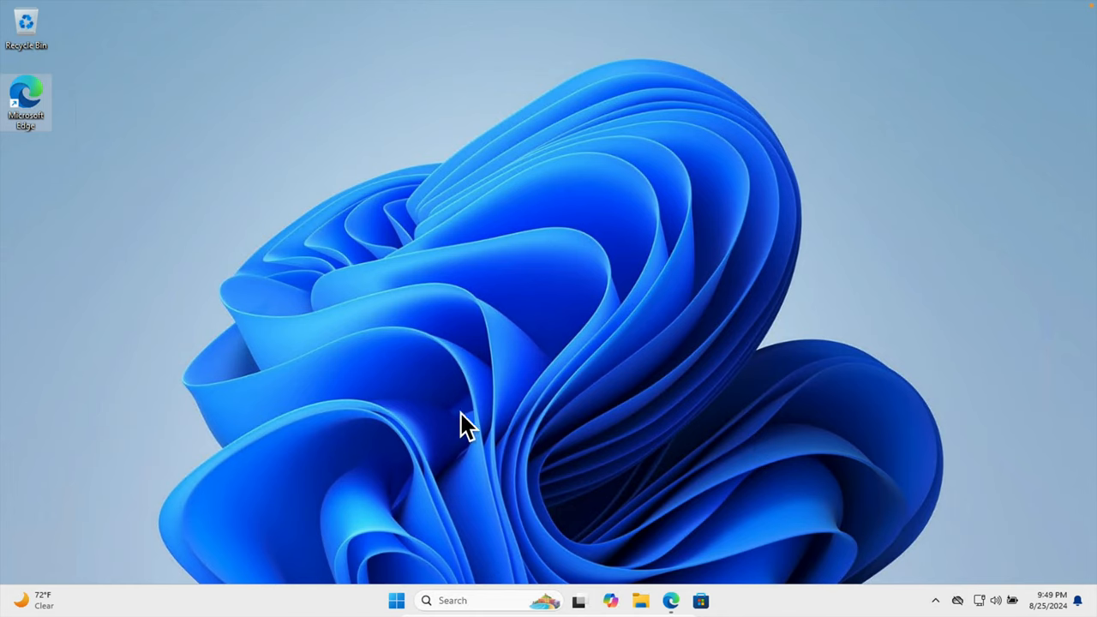
Step: Search 'system Information' from the Start menu and open the System settings About page
{"action": "left_click", "coordinate": [396, 600]}
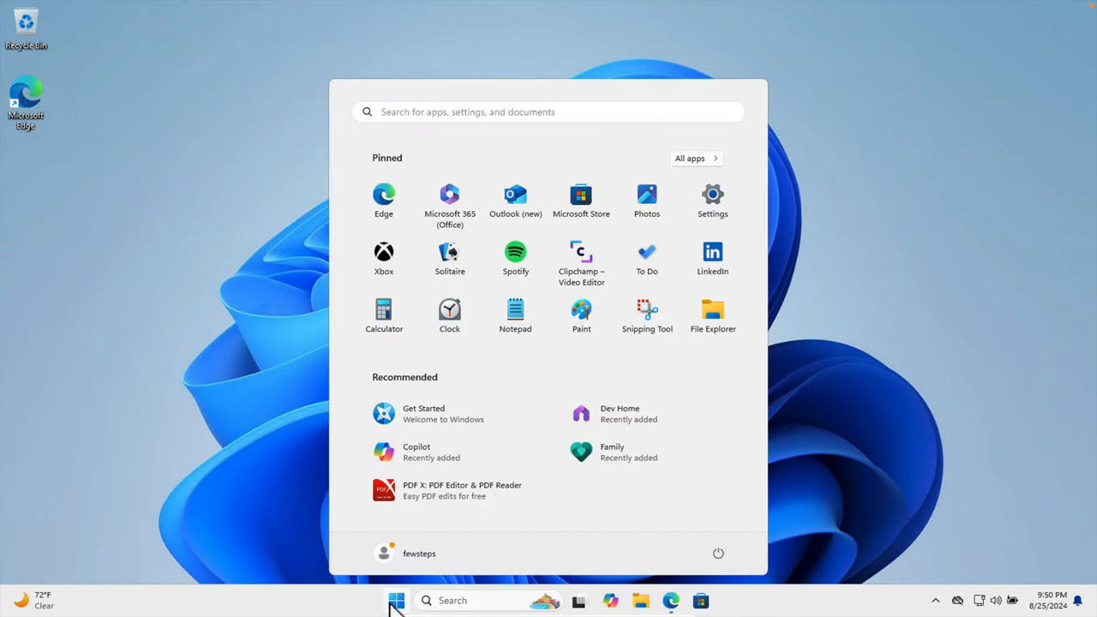
{"action": "left_click", "coordinate": [549, 112]}
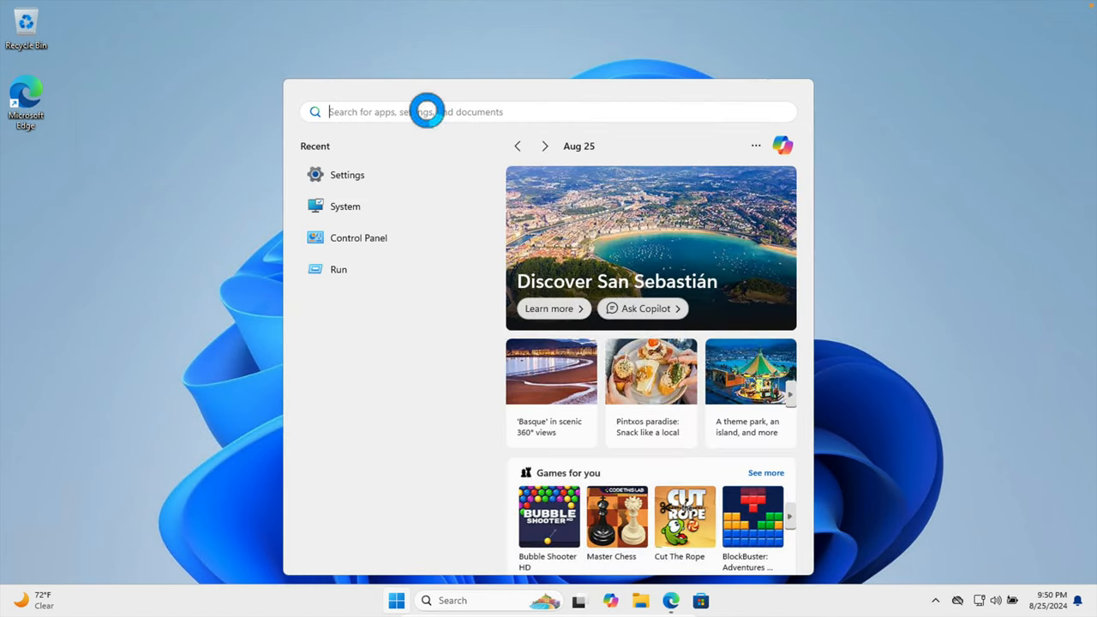
{"action": "type", "text": "system Information"}
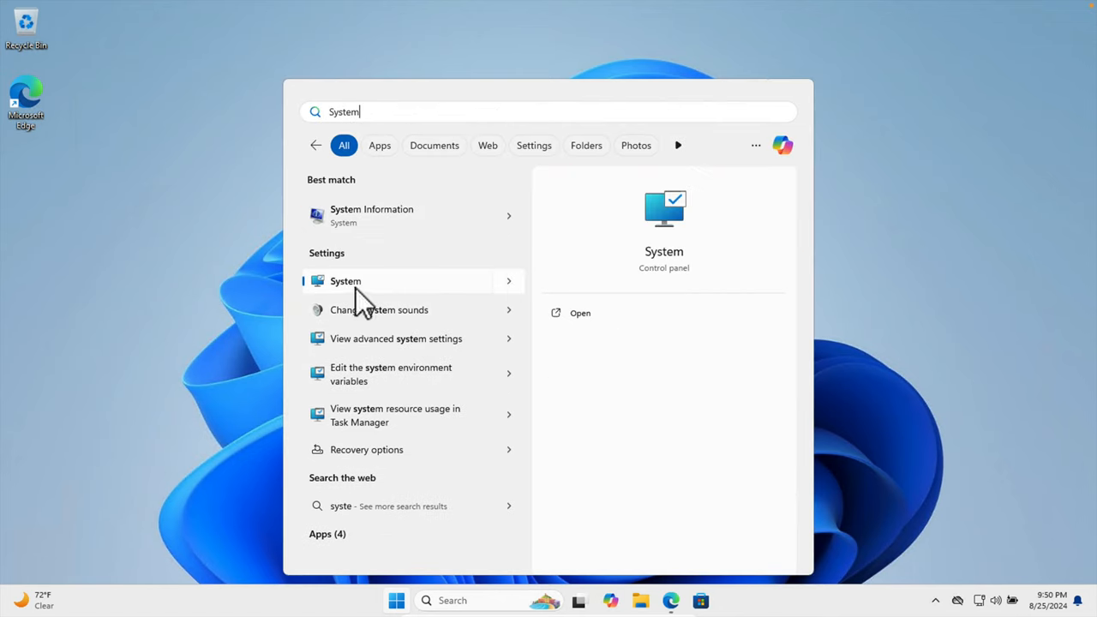
{"action": "mouse_move", "coordinate": [677, 291]}
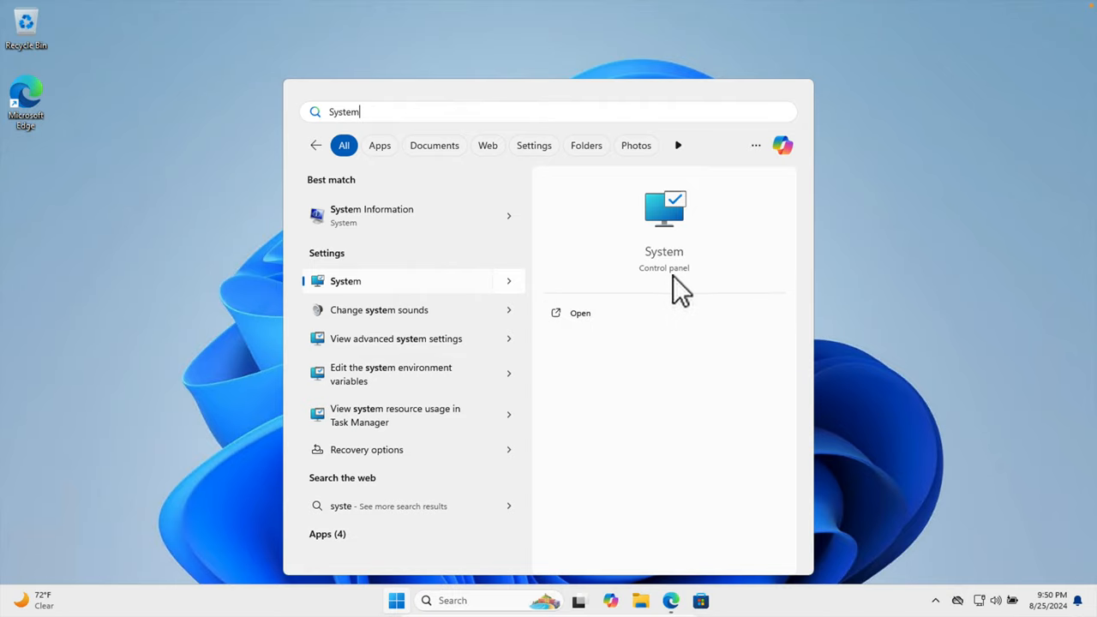
{"action": "mouse_move", "coordinate": [580, 324]}
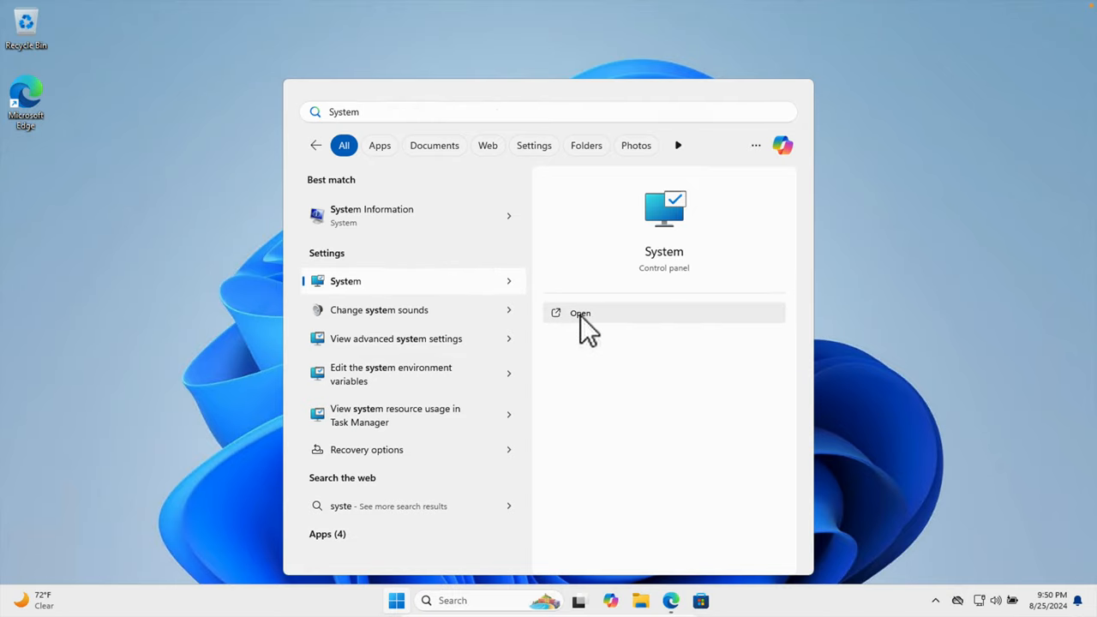
{"action": "left_click", "coordinate": [580, 312]}
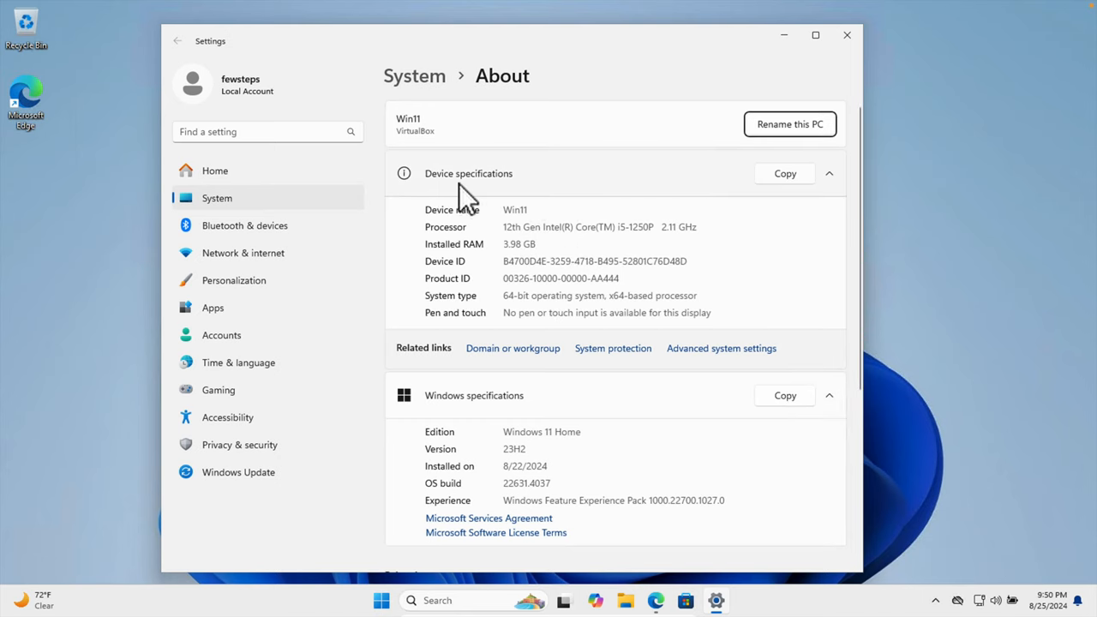
Step: Go back to the System page and scroll down to the Activation entry
{"action": "left_click", "coordinate": [177, 41]}
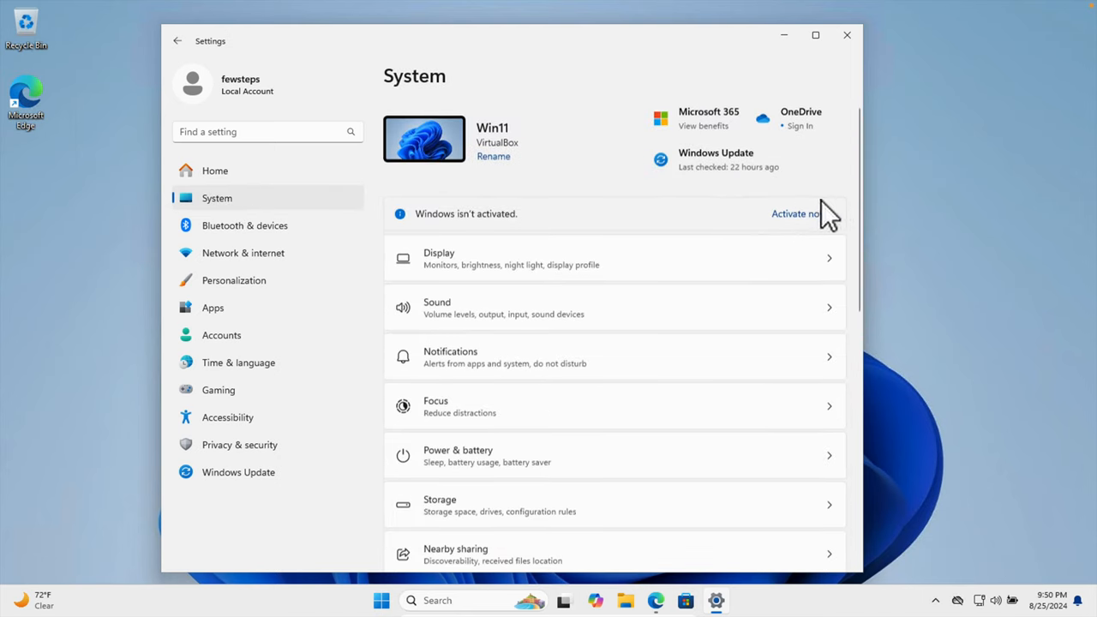
{"action": "scroll", "scroll_direction": "down", "scroll_amount": 3}
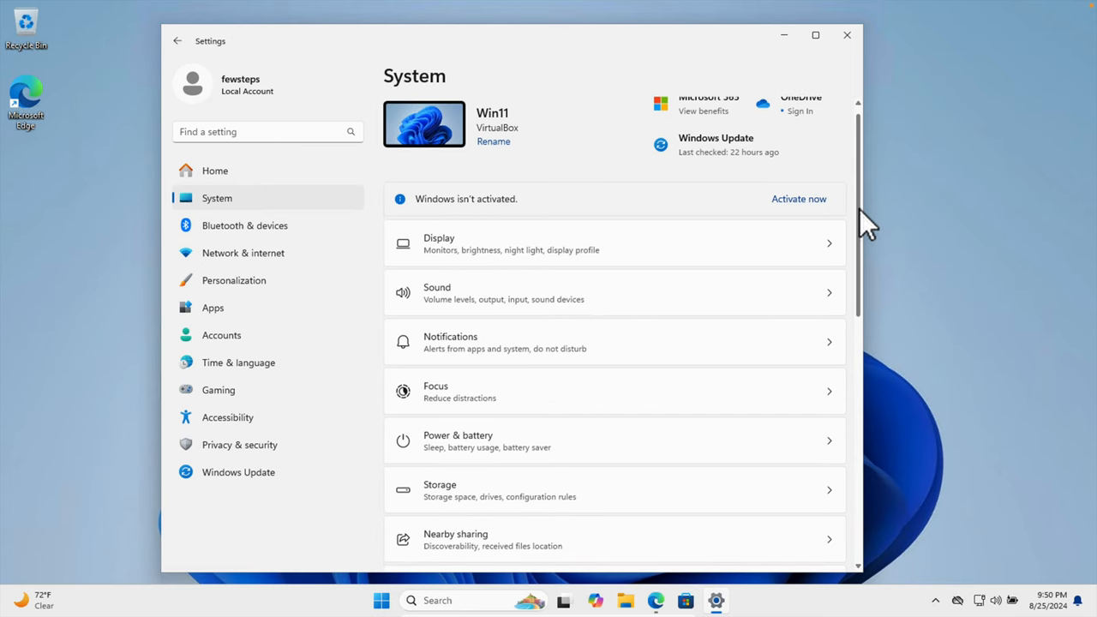
{"action": "mouse_move", "coordinate": [439, 221]}
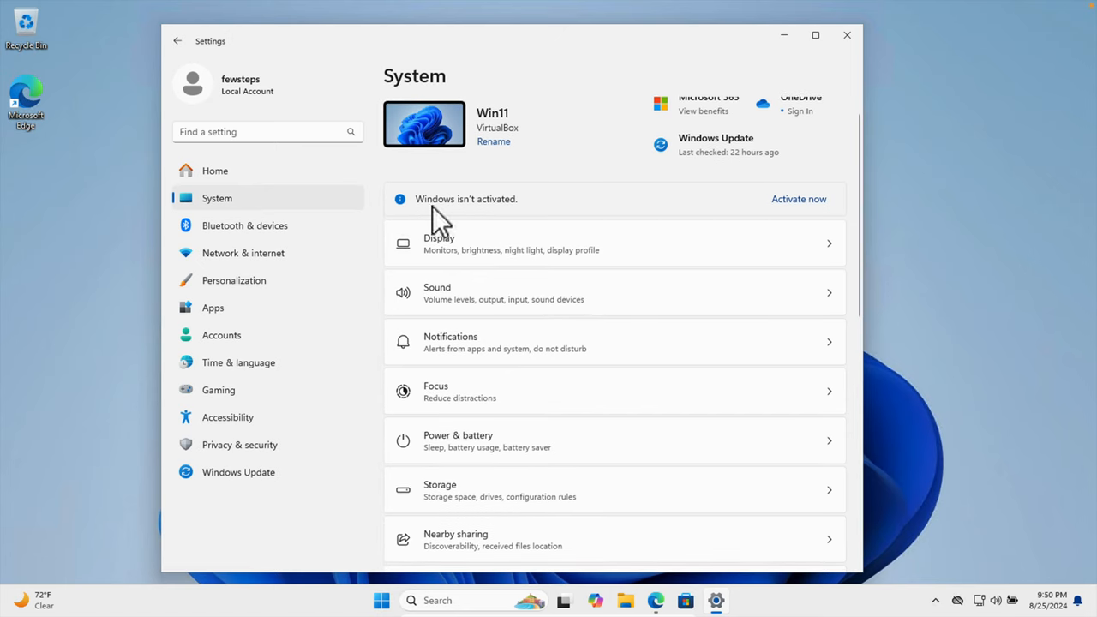
{"action": "mouse_move", "coordinate": [744, 214]}
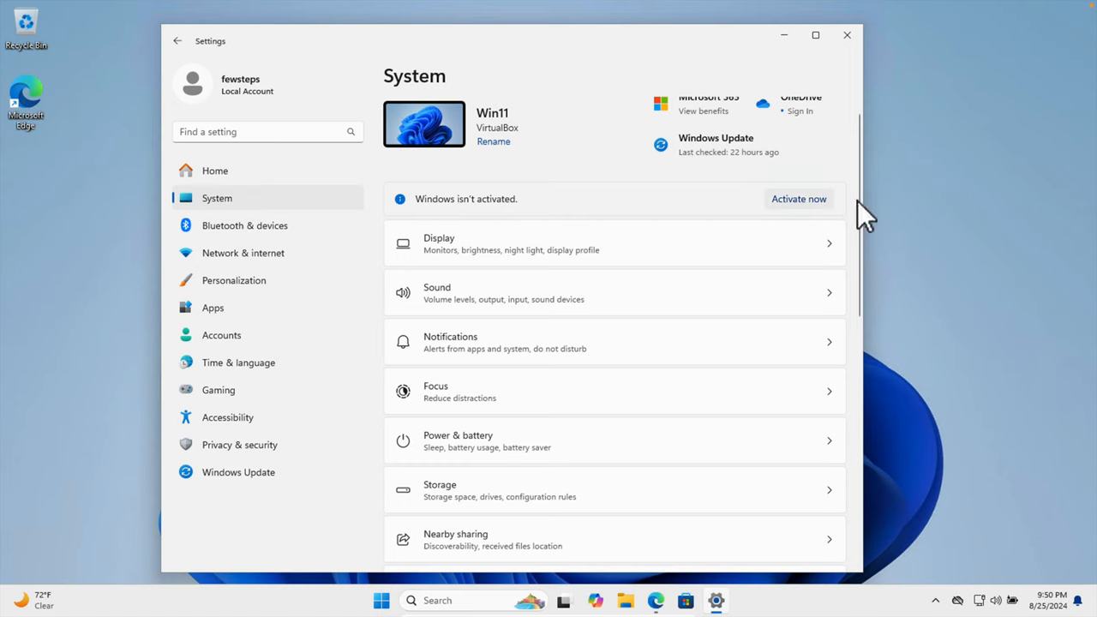
{"action": "scroll", "scroll_direction": "down", "scroll_amount": 3}
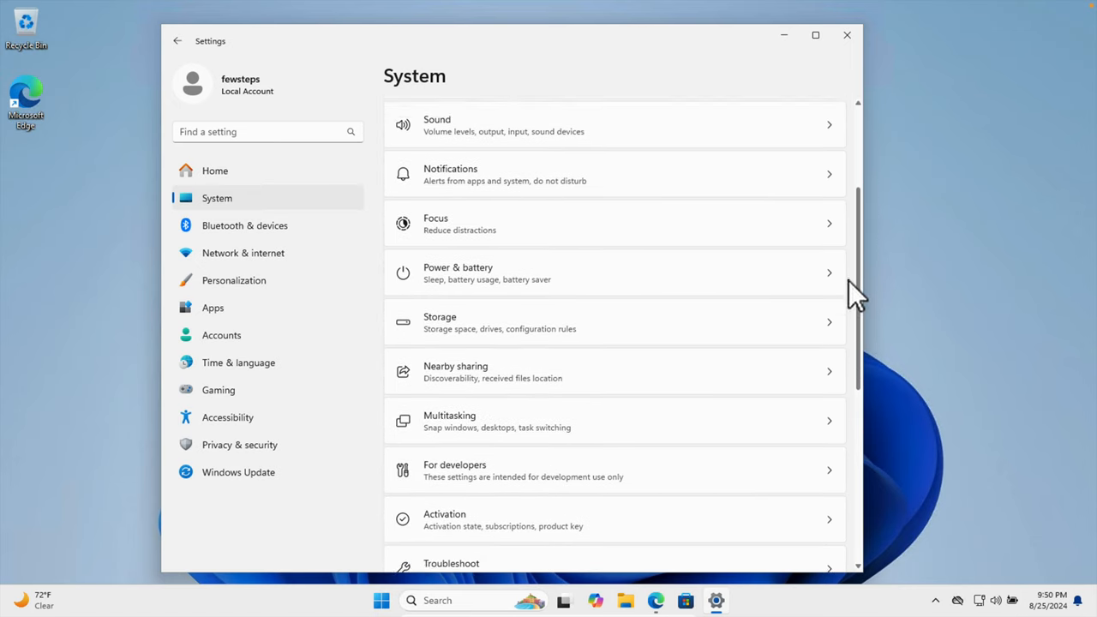
{"action": "scroll", "scroll_direction": "down", "scroll_amount": 3}
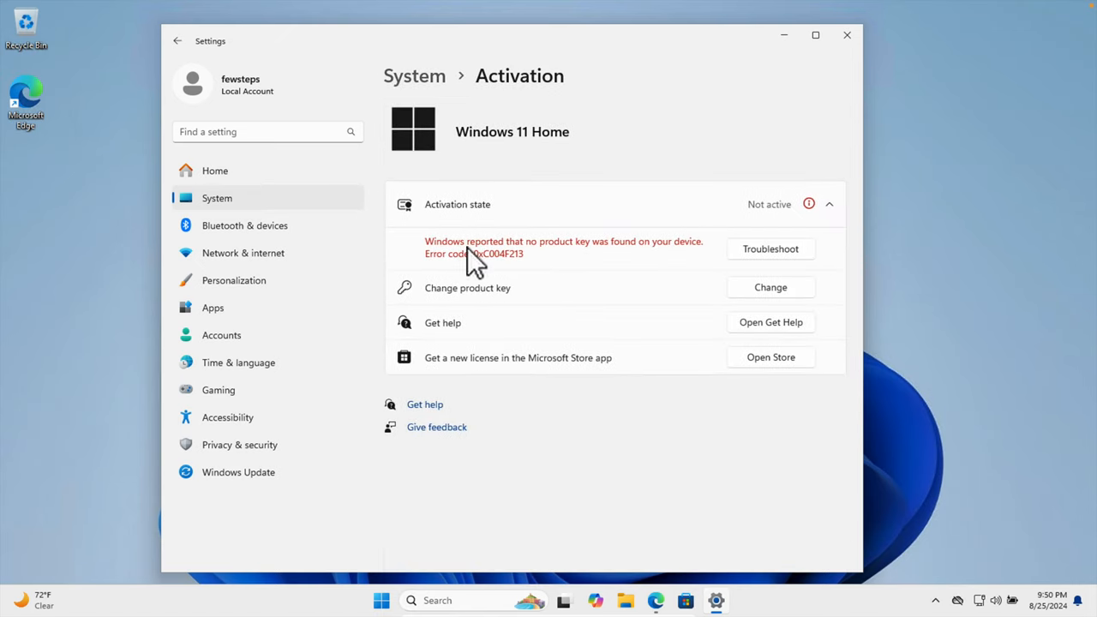
{"action": "mouse_move", "coordinate": [591, 262]}
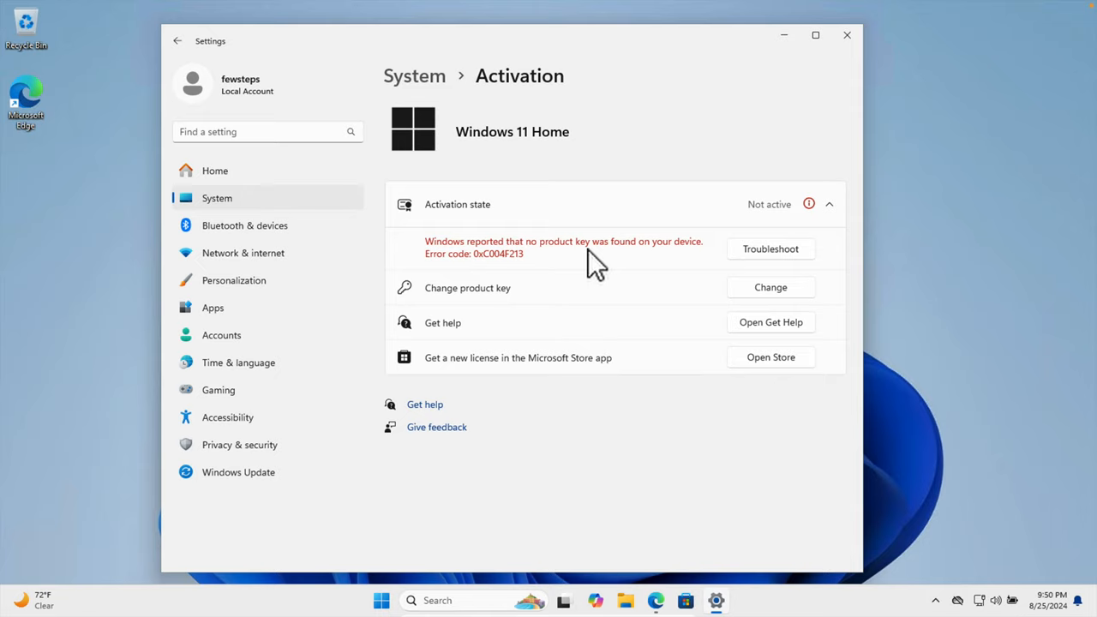
{"action": "mouse_move", "coordinate": [441, 278]}
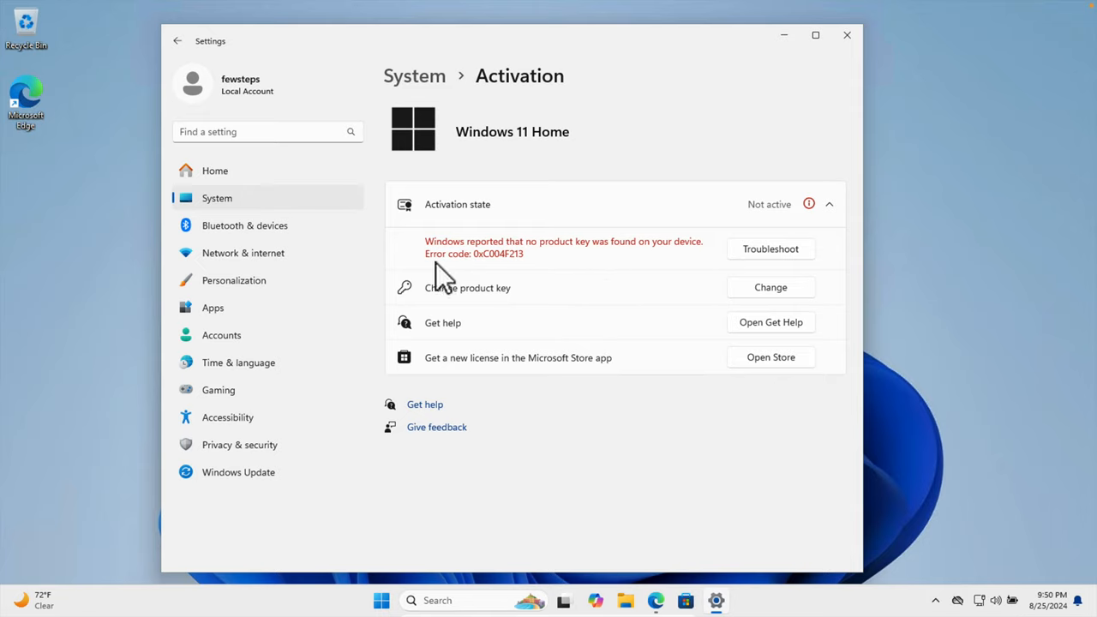
{"action": "mouse_move", "coordinate": [672, 232]}
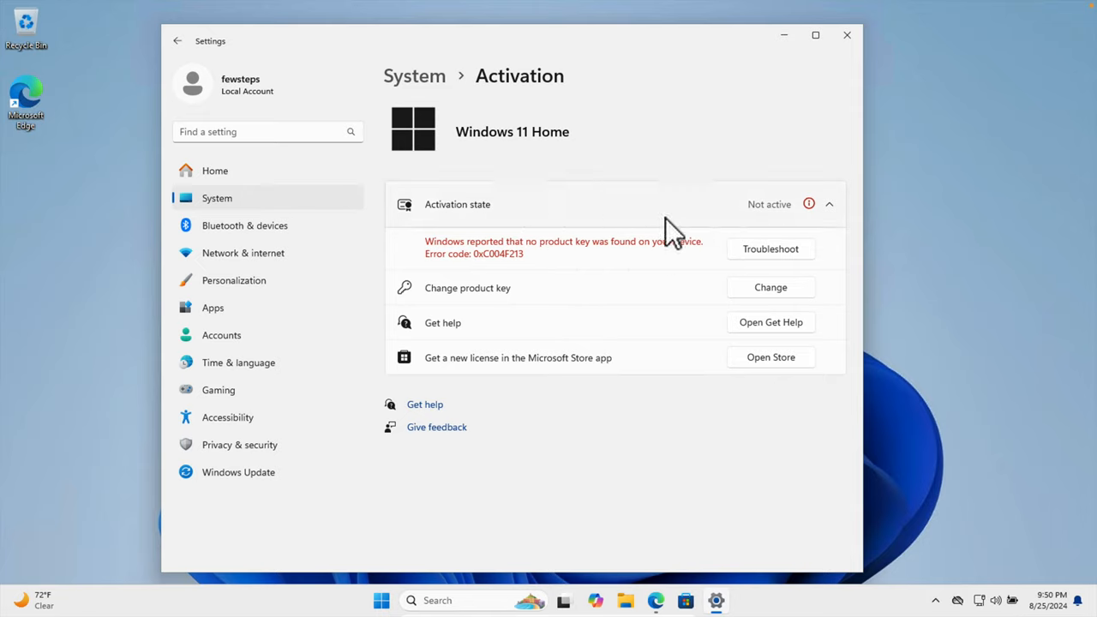
{"action": "mouse_move", "coordinate": [780, 240]}
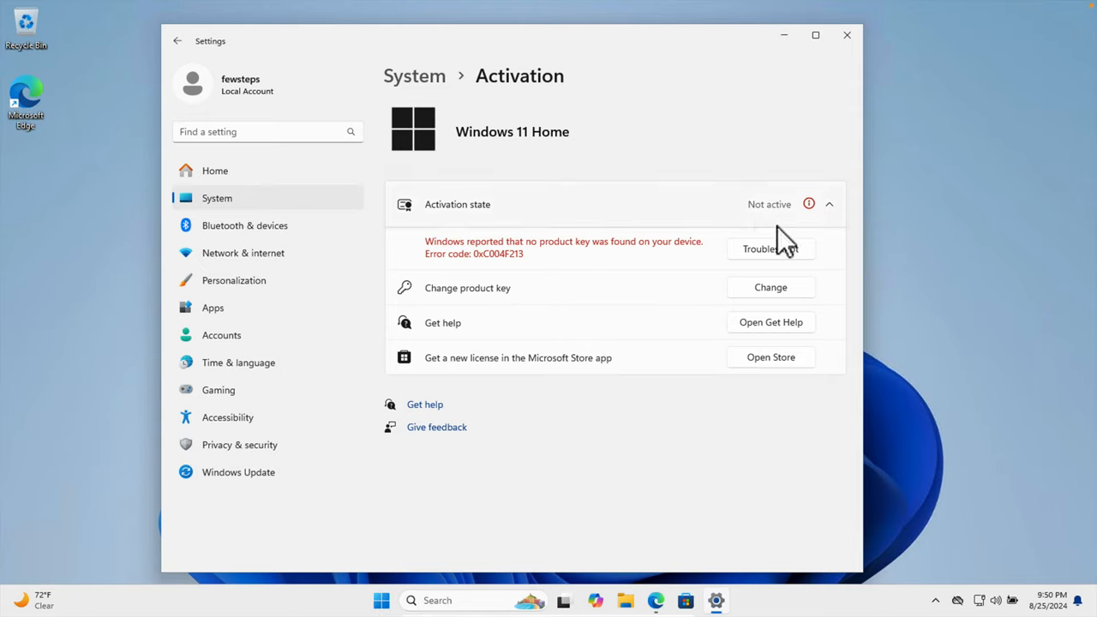
{"action": "mouse_move", "coordinate": [587, 230]}
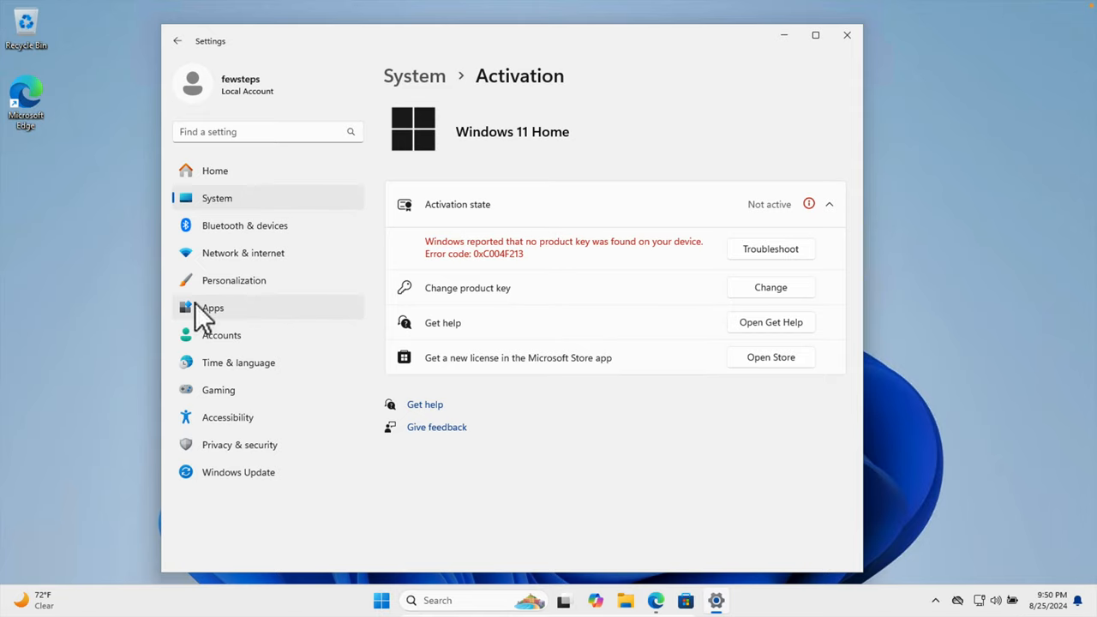
{"action": "mouse_move", "coordinate": [257, 280]}
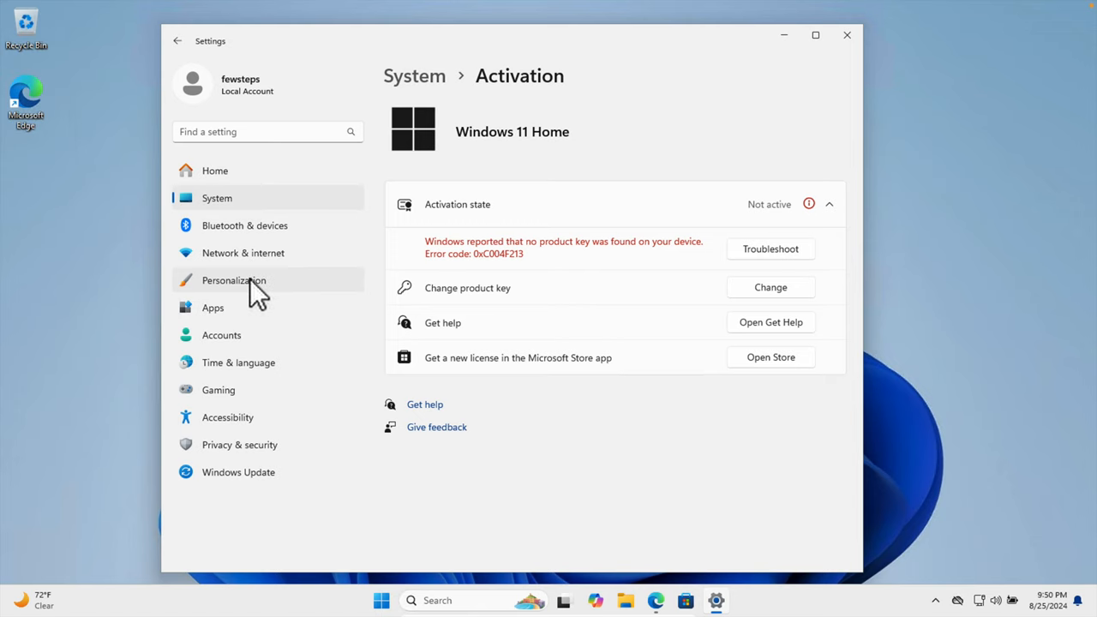
{"action": "left_click", "coordinate": [233, 281]}
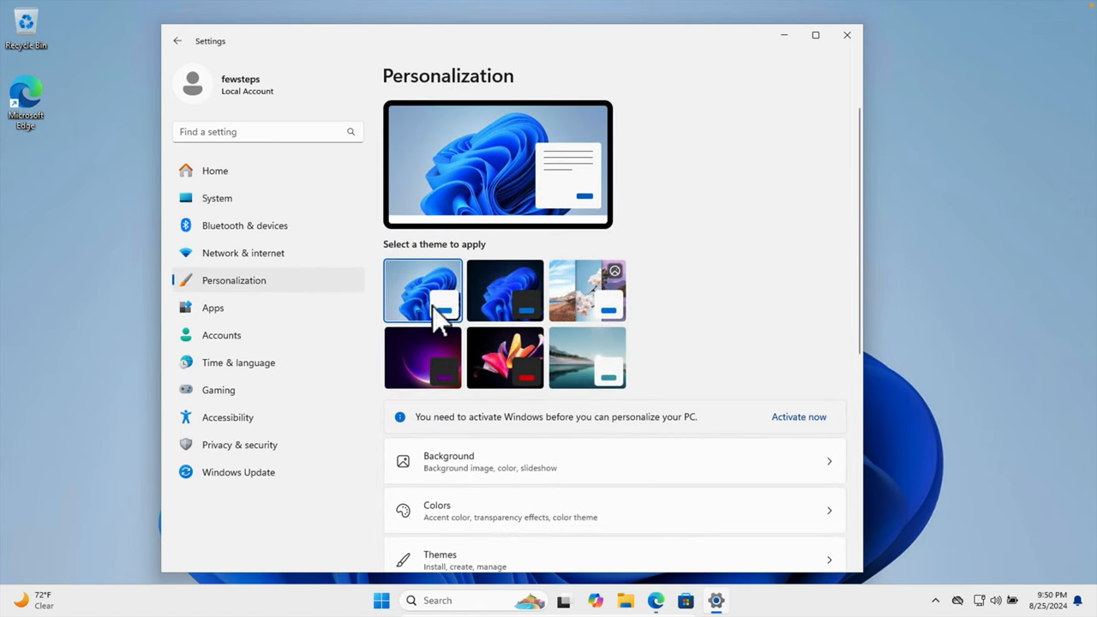
{"action": "scroll", "scroll_direction": "down", "scroll_amount": 3}
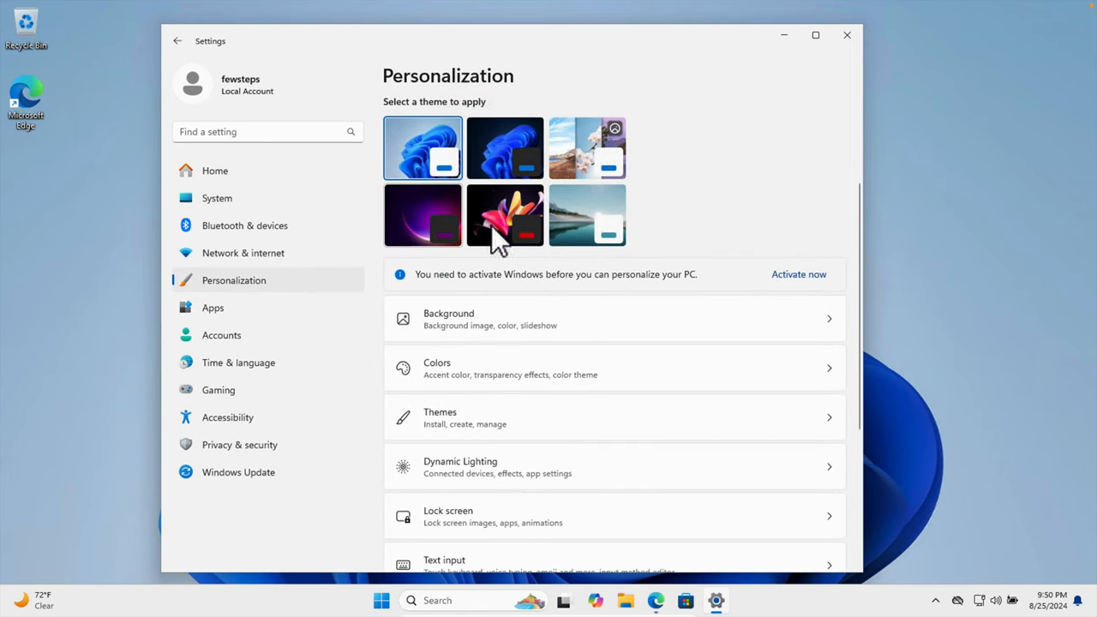
{"action": "mouse_move", "coordinate": [476, 287]}
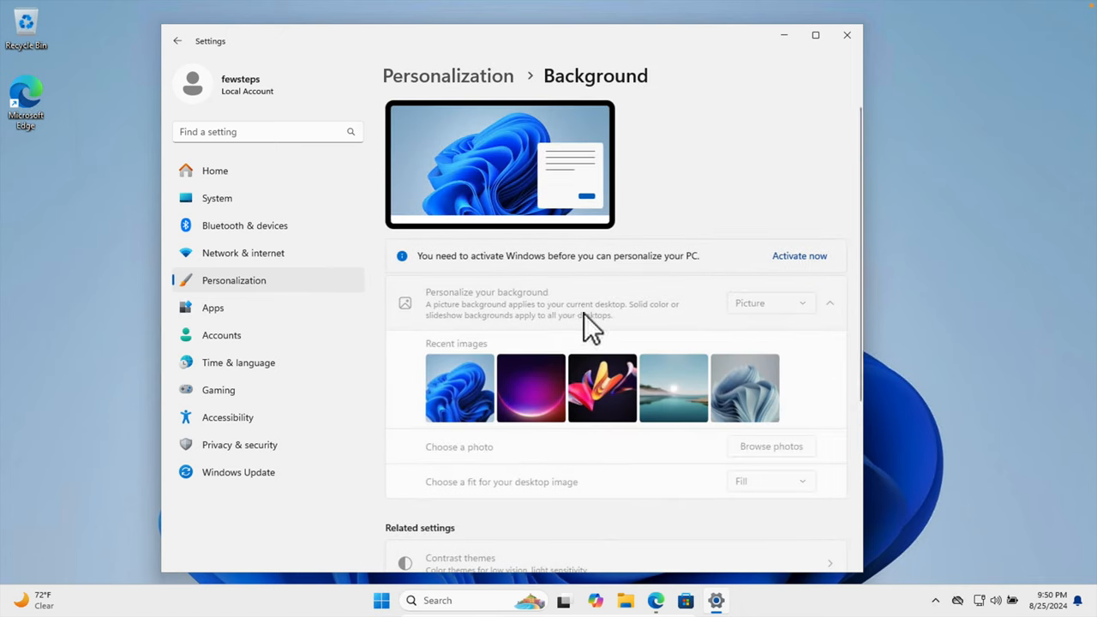
{"action": "mouse_move", "coordinate": [561, 402]}
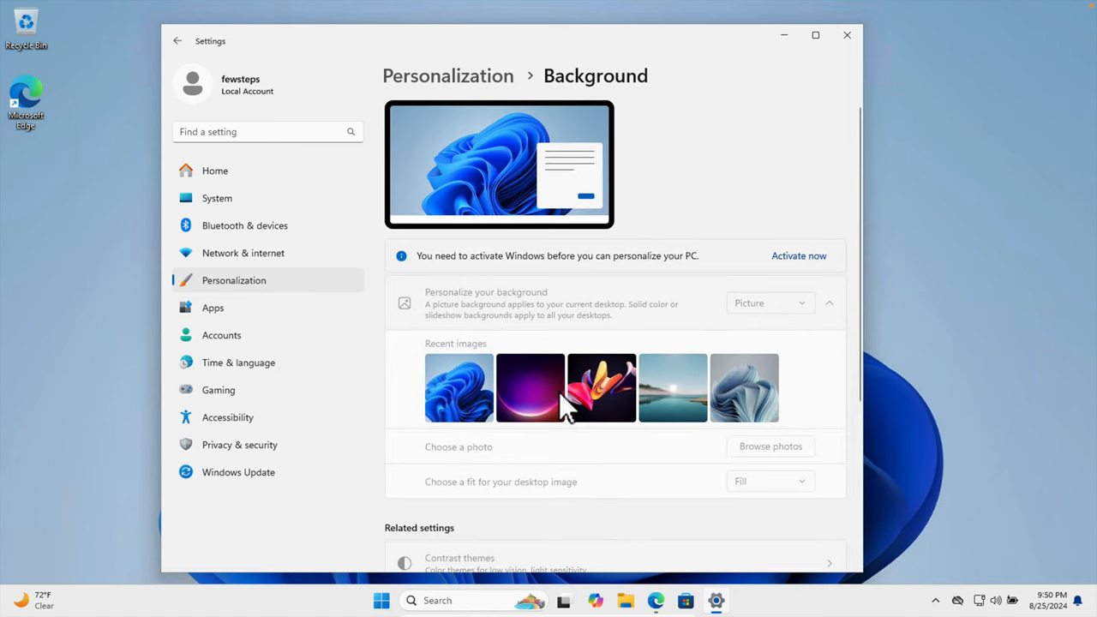
{"action": "mouse_move", "coordinate": [574, 189]}
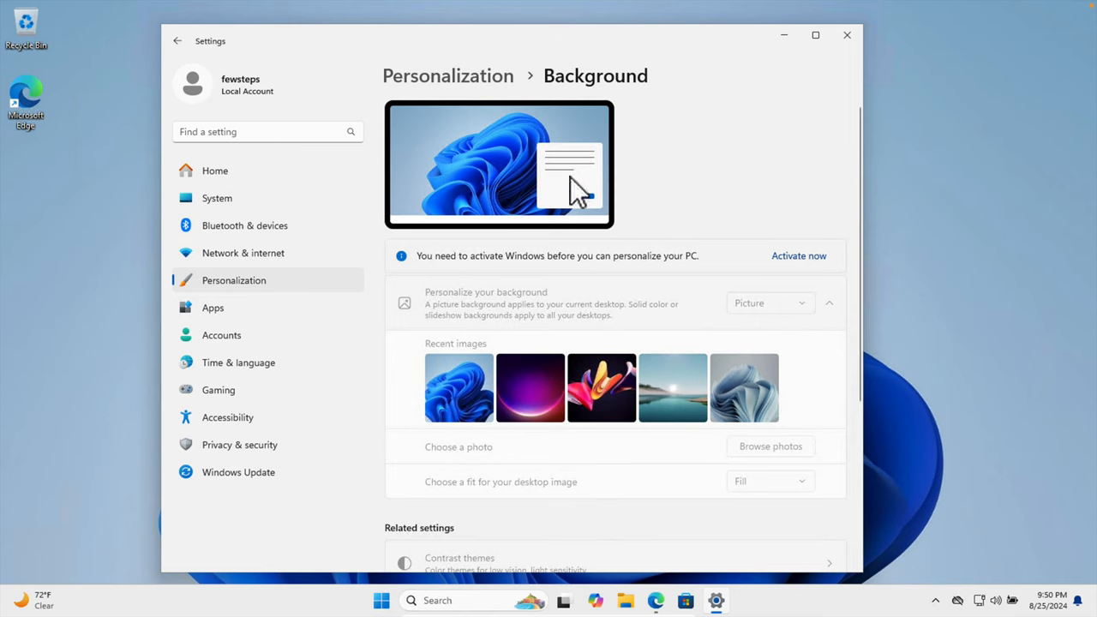
{"action": "mouse_move", "coordinate": [482, 290]}
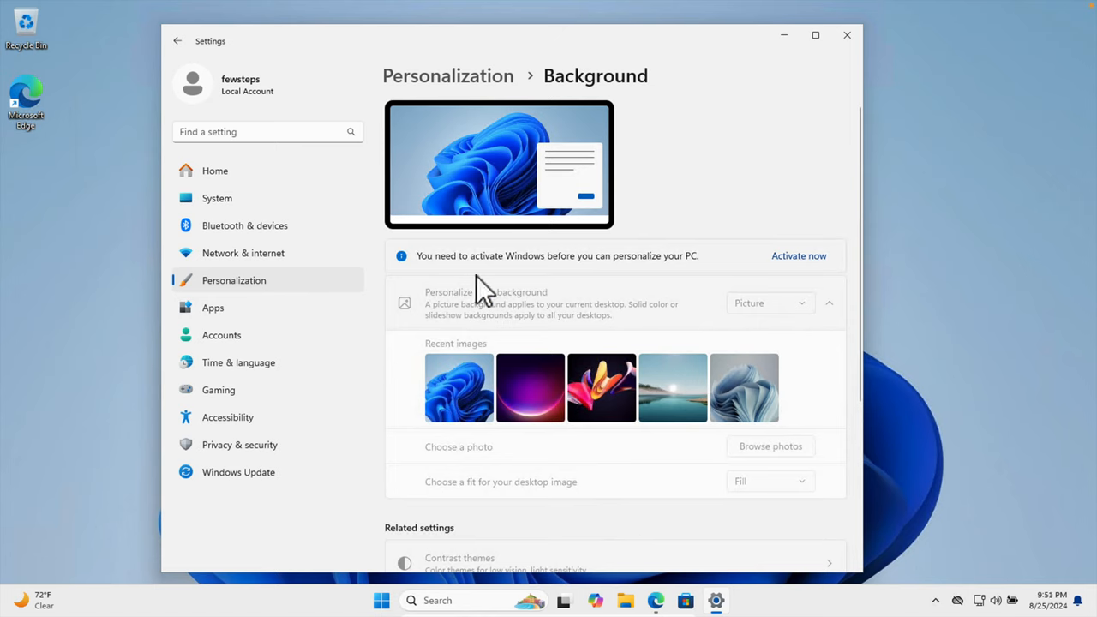
{"action": "mouse_move", "coordinate": [471, 274]}
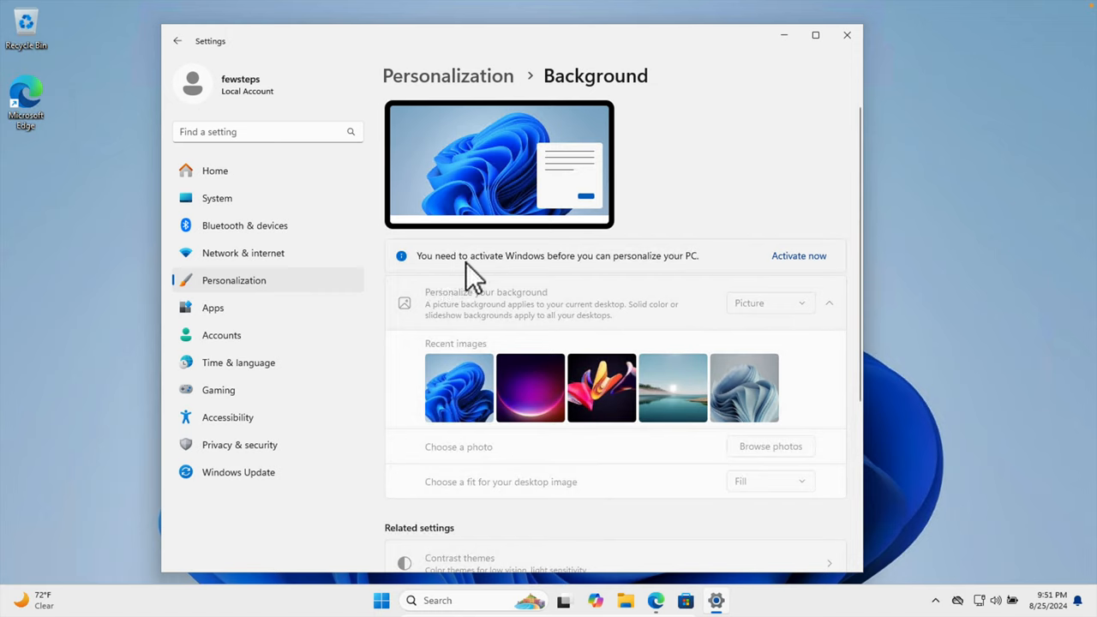
{"action": "mouse_move", "coordinate": [616, 274]}
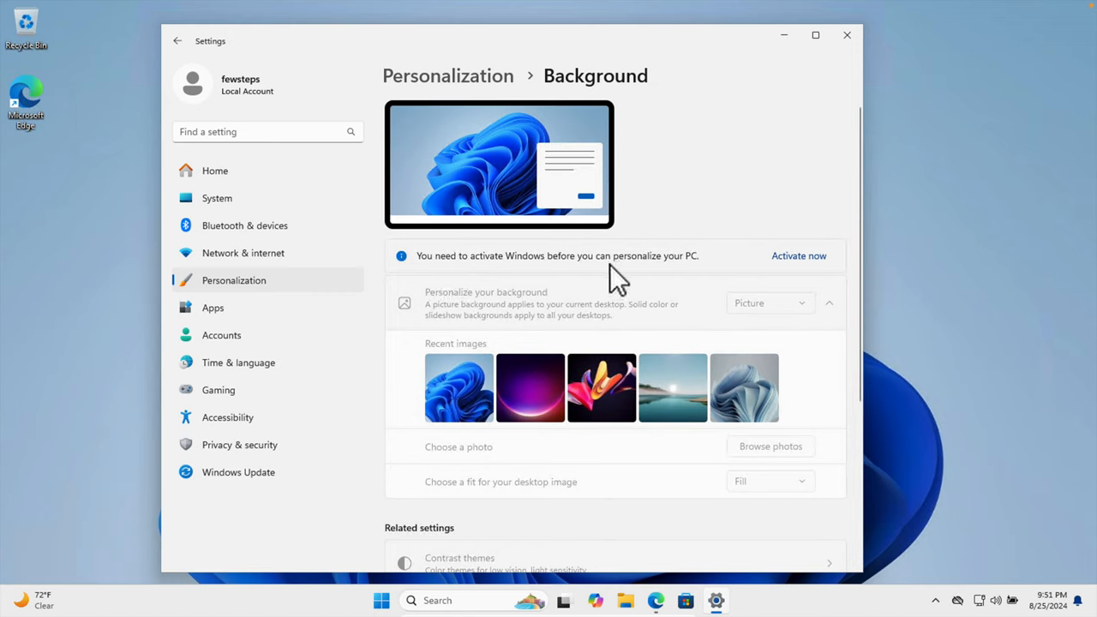
{"action": "mouse_move", "coordinate": [703, 279]}
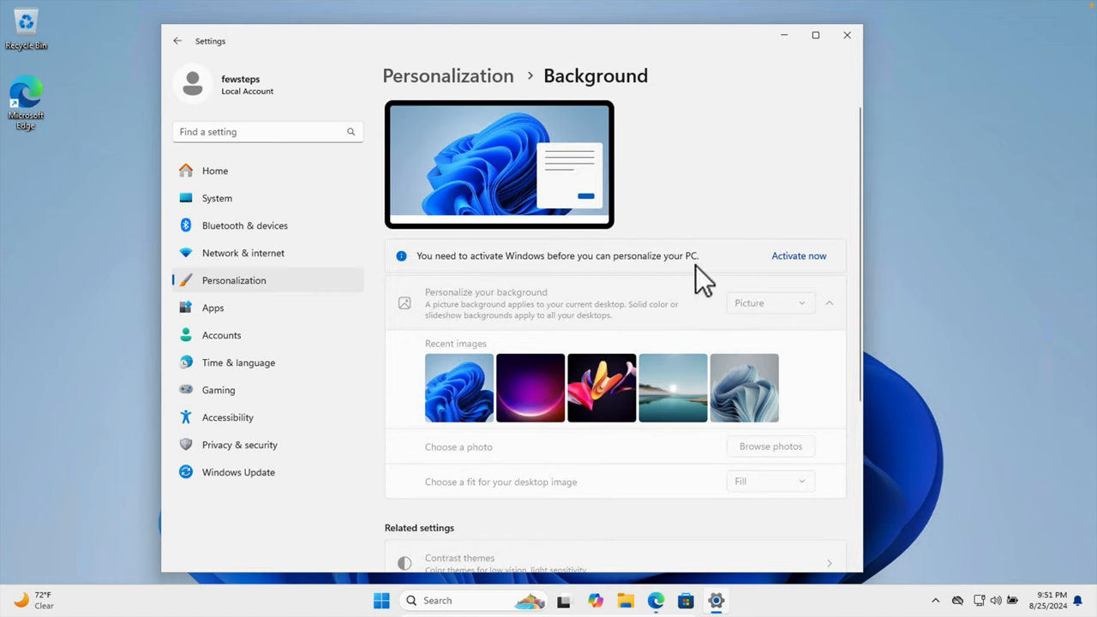
{"action": "mouse_move", "coordinate": [720, 412]}
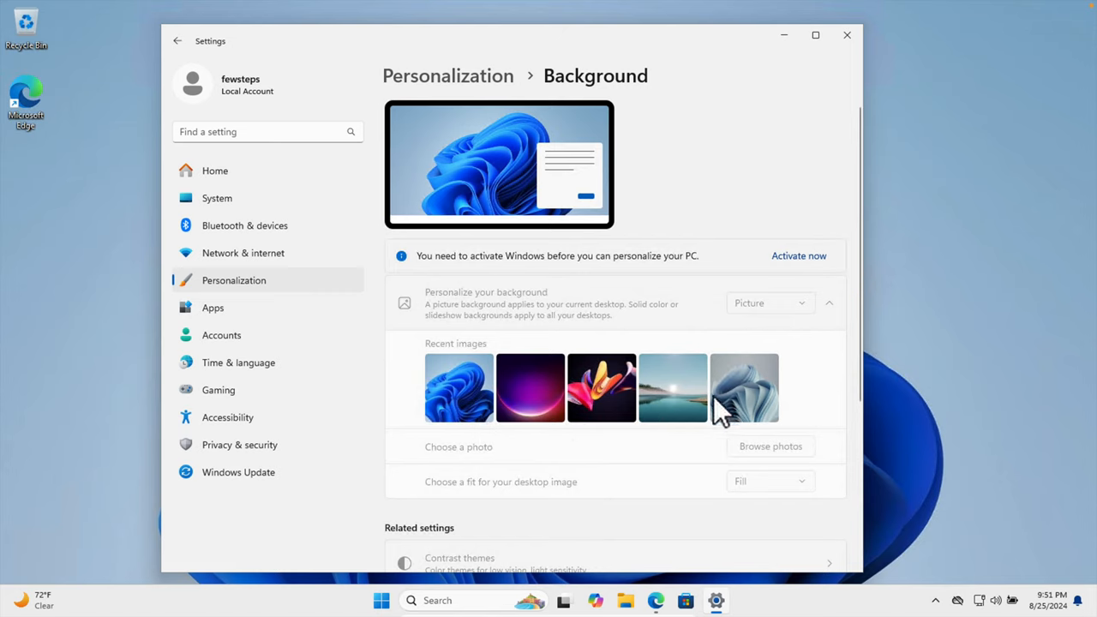
{"action": "mouse_move", "coordinate": [638, 403]}
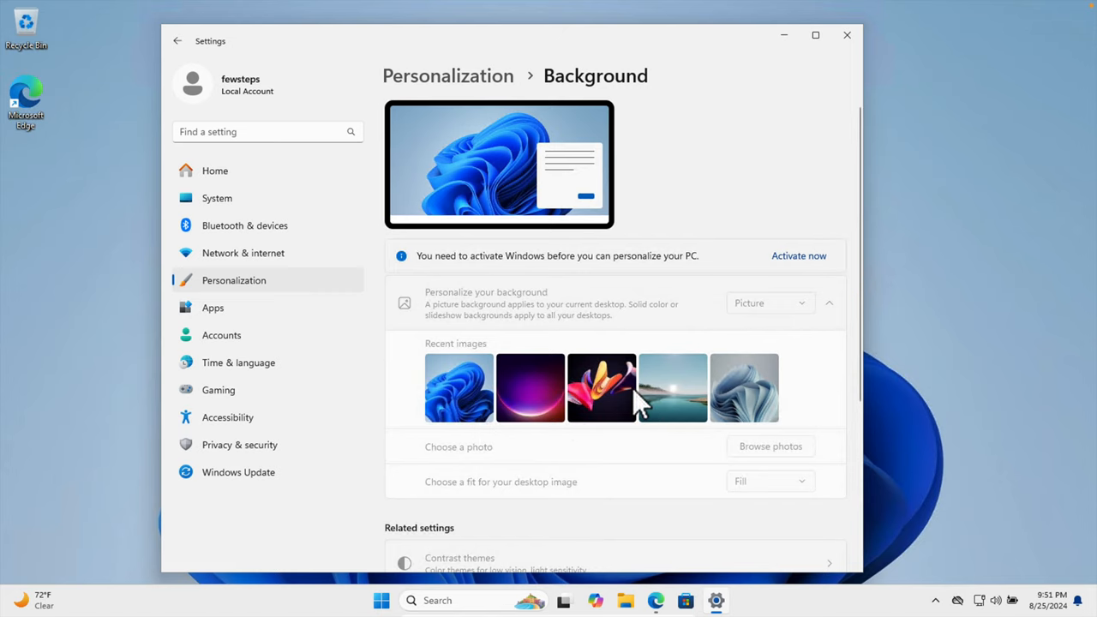
{"action": "scroll", "scroll_direction": "down", "scroll_amount": 3}
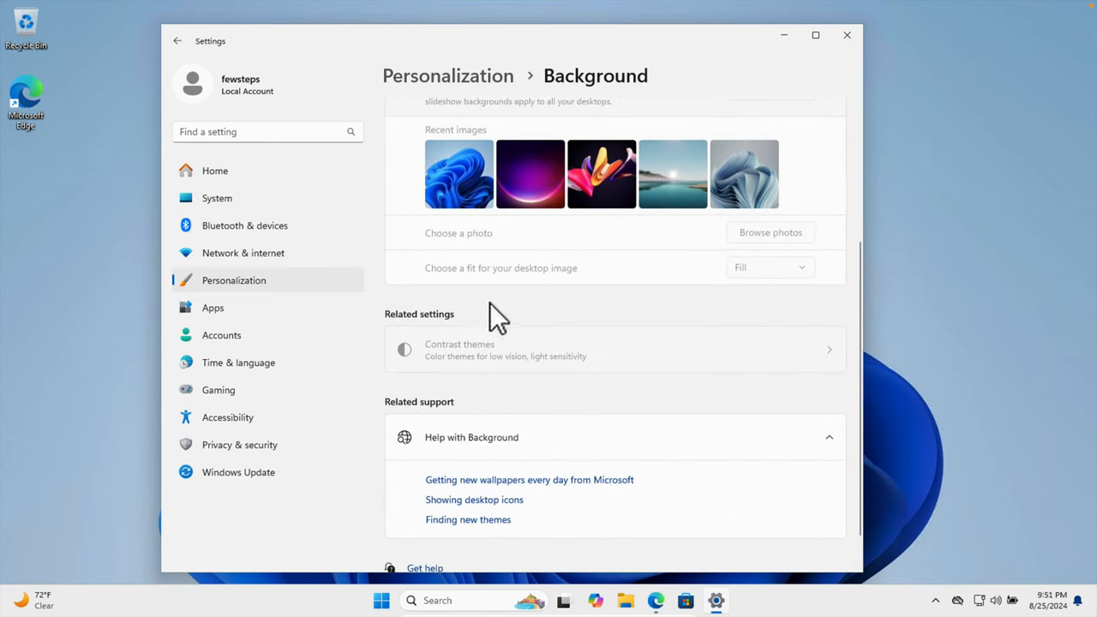
{"action": "mouse_move", "coordinate": [386, 311]}
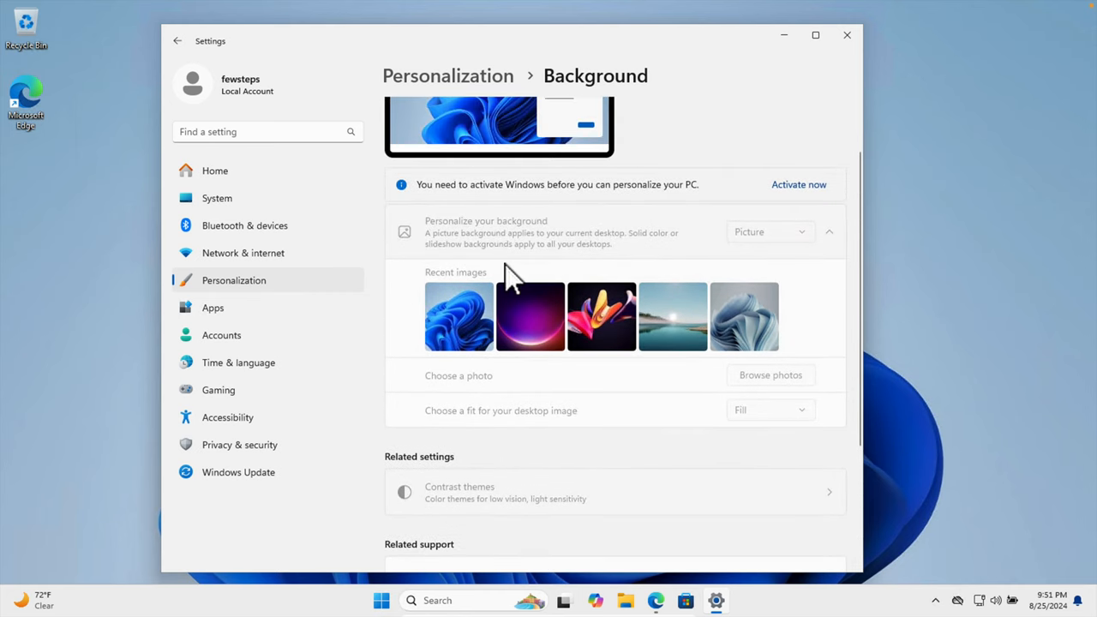
{"action": "mouse_move", "coordinate": [502, 240]}
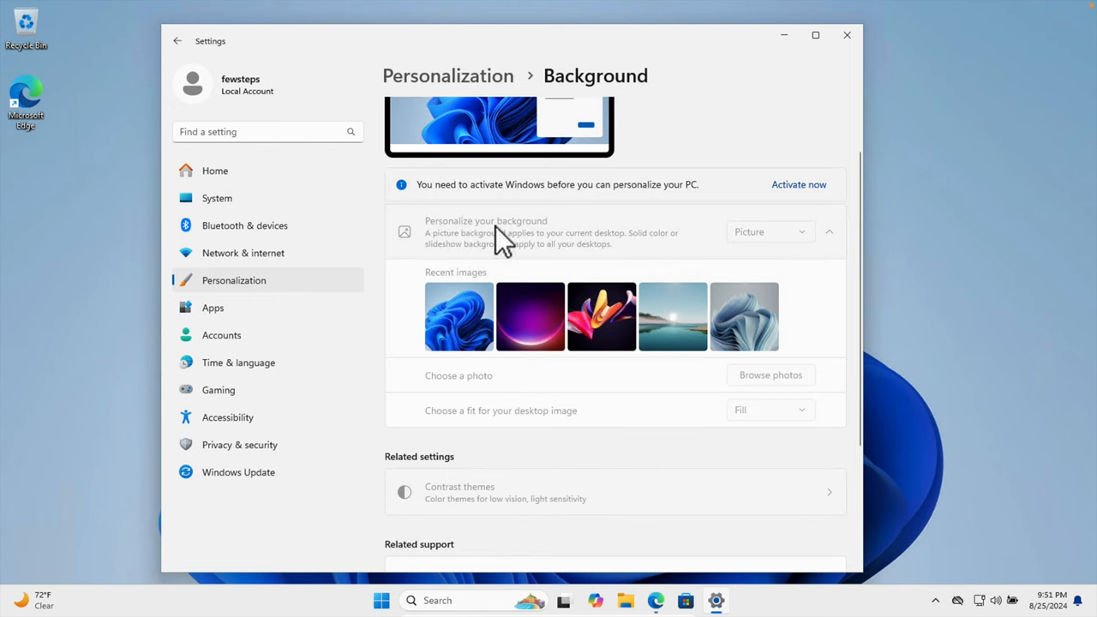
{"action": "scroll", "scroll_direction": "down", "scroll_amount": 3}
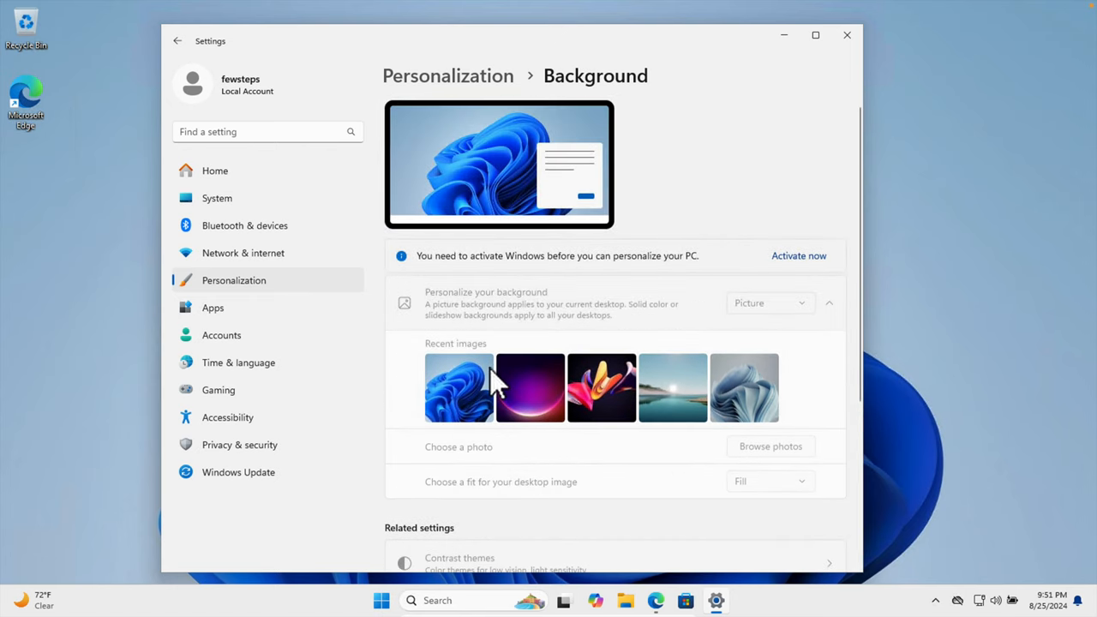
{"action": "mouse_move", "coordinate": [630, 266]}
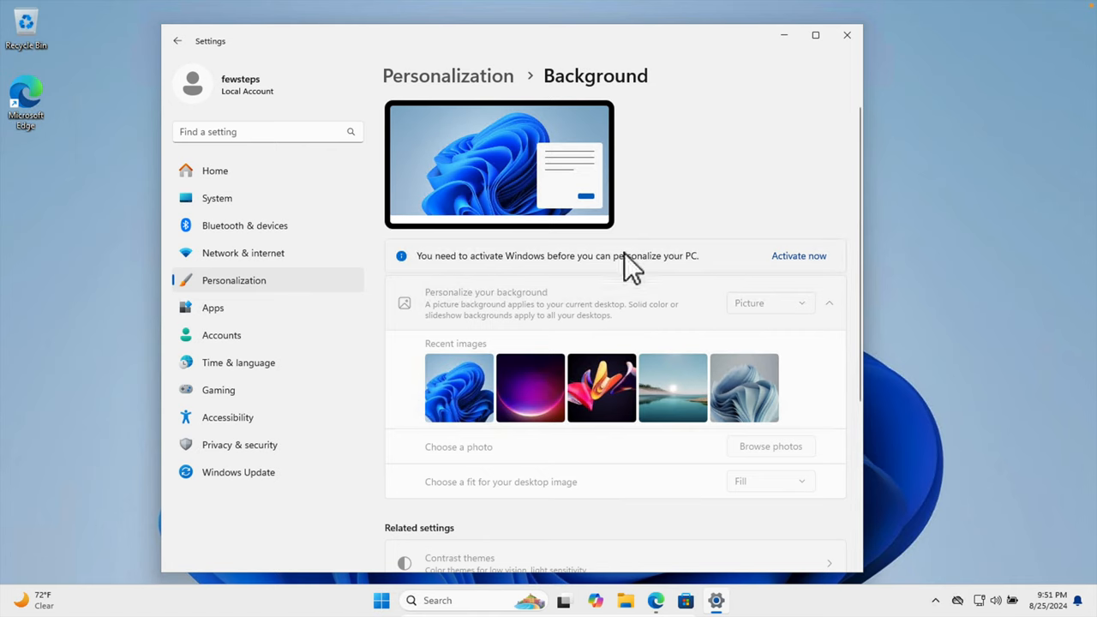
{"action": "mouse_move", "coordinate": [567, 377]}
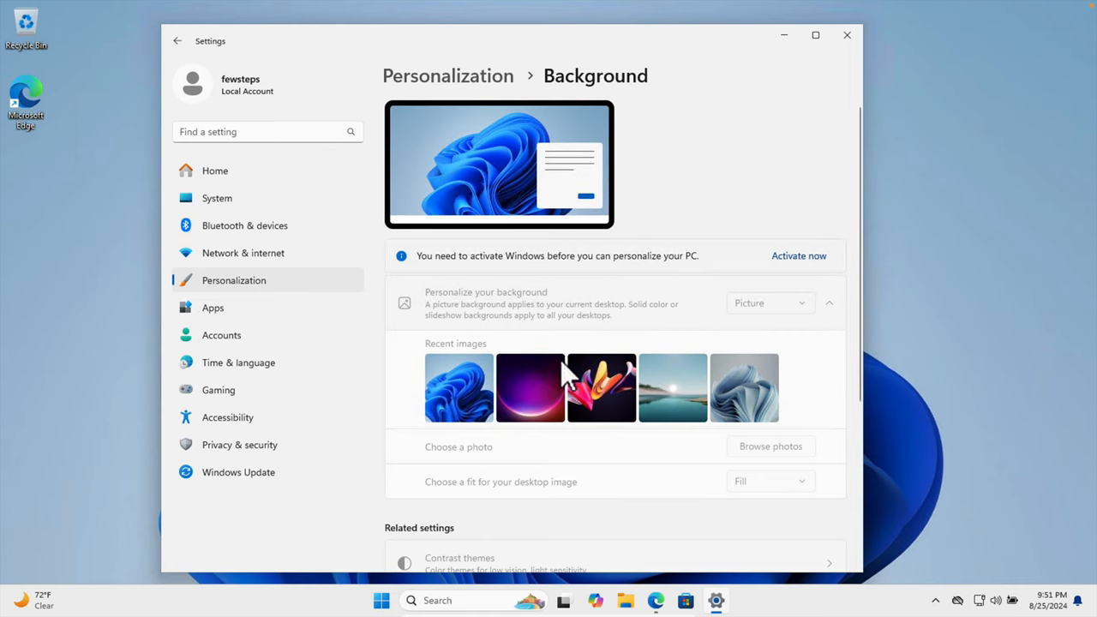
{"action": "mouse_move", "coordinate": [478, 481]}
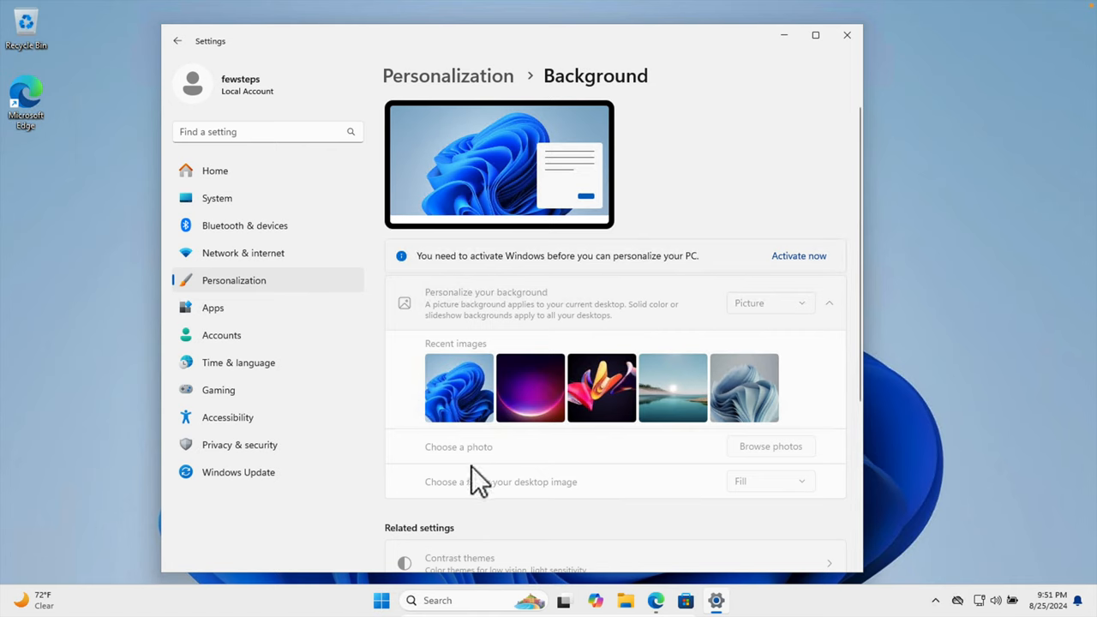
{"action": "mouse_move", "coordinate": [478, 450]}
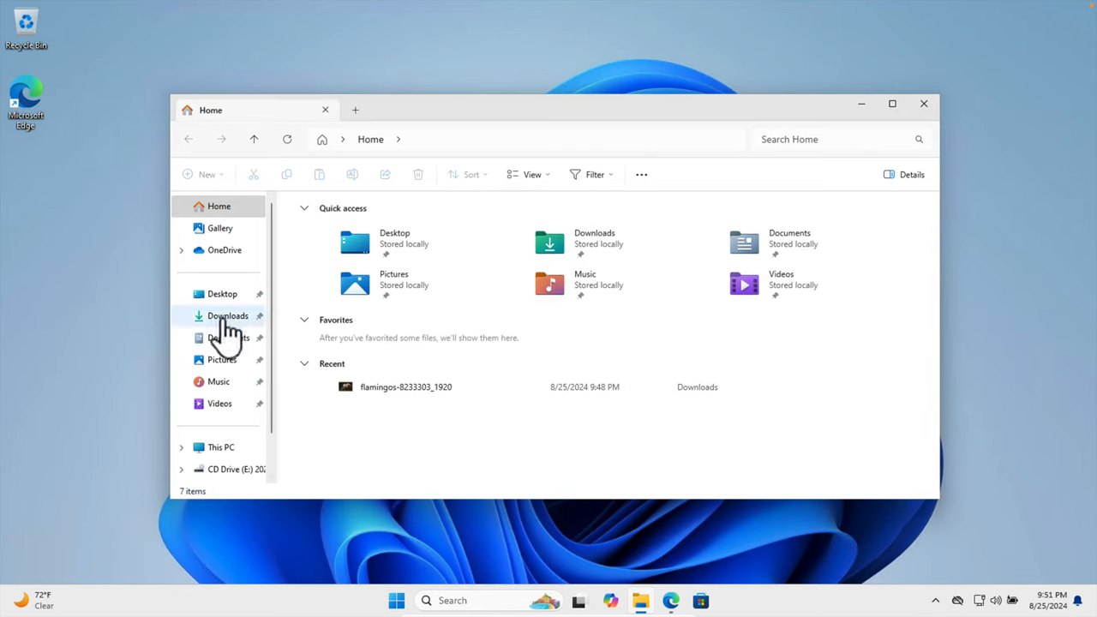
Step: Preview the flamingo photo from Downloads in Photos, then close it
{"action": "left_click", "coordinate": [227, 315]}
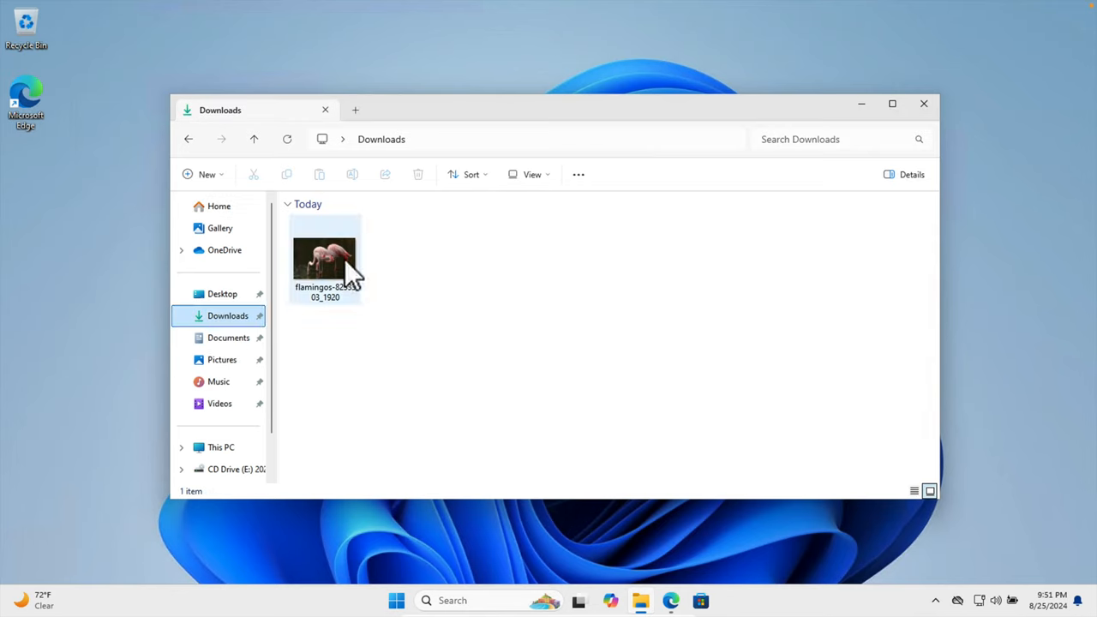
{"action": "double_click", "coordinate": [324, 257]}
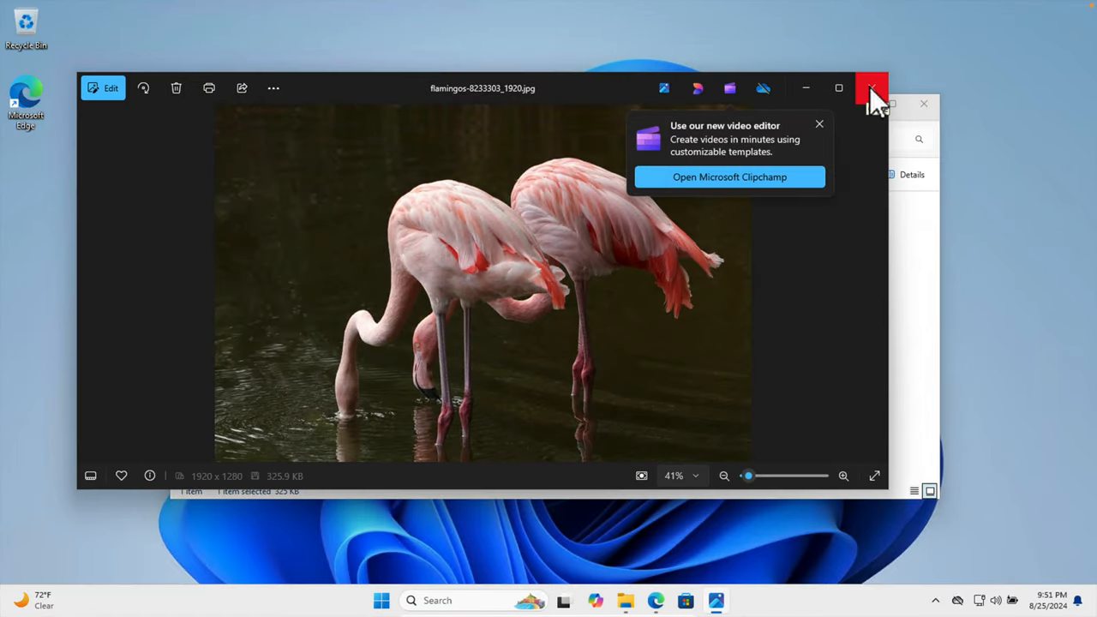
{"action": "left_click", "coordinate": [872, 87]}
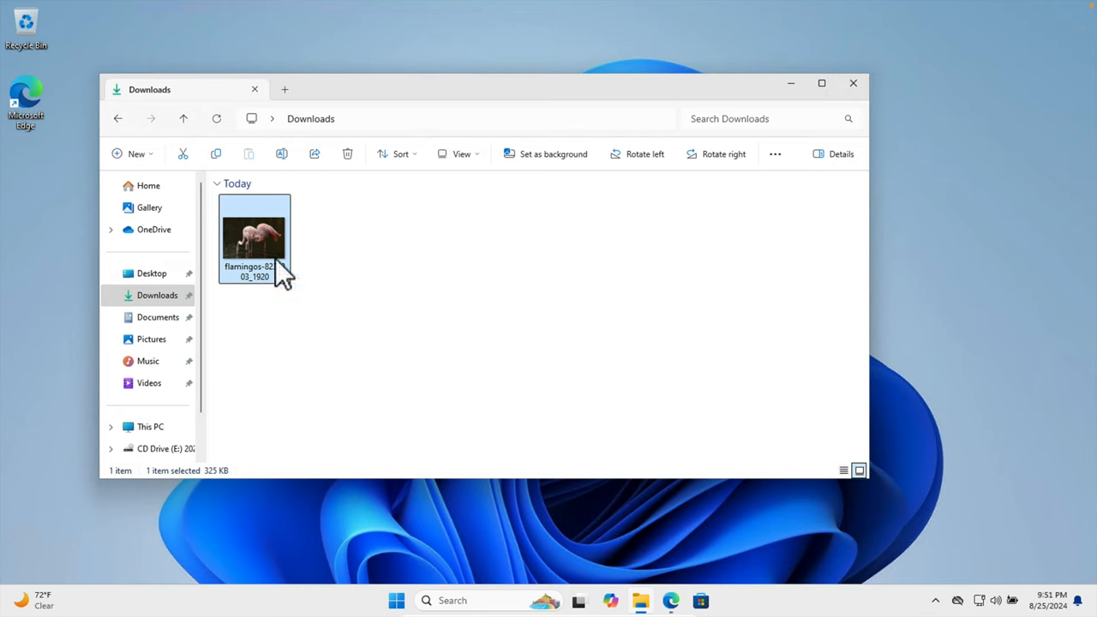
{"action": "mouse_move", "coordinate": [272, 244]}
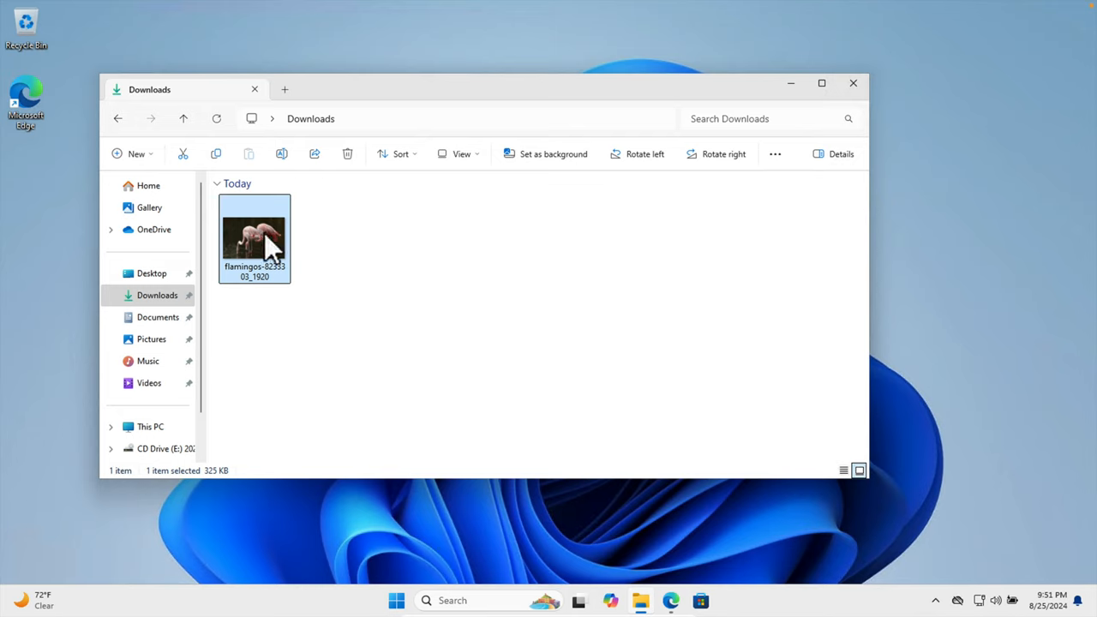
Step: Set the flamingo photo as desktop background from its right-click menu
{"action": "right_click", "coordinate": [254, 235]}
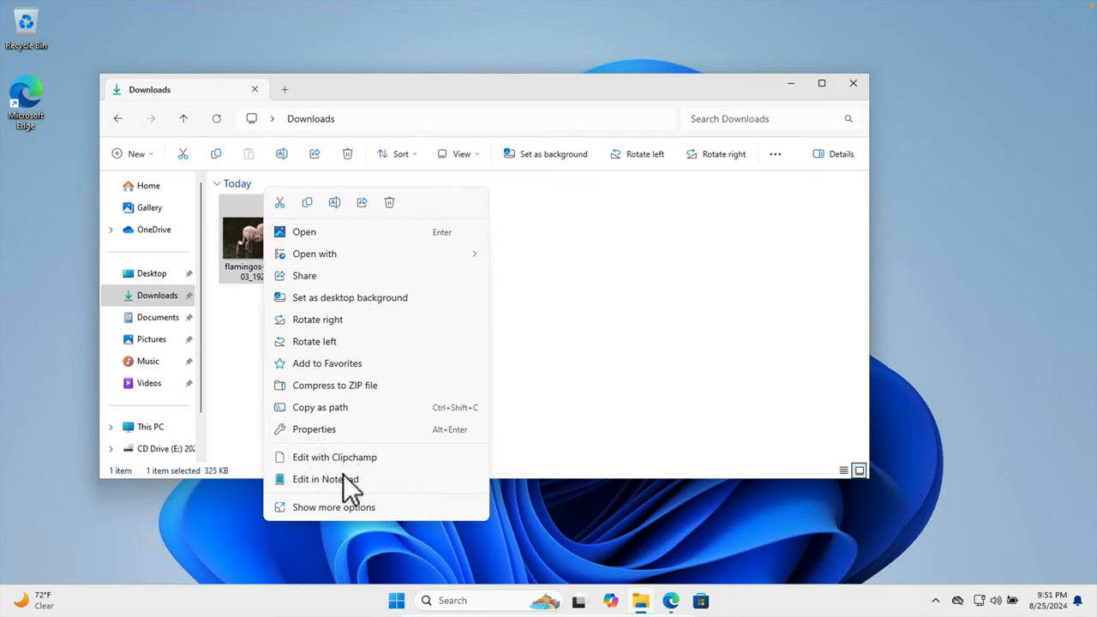
{"action": "mouse_move", "coordinate": [324, 297]}
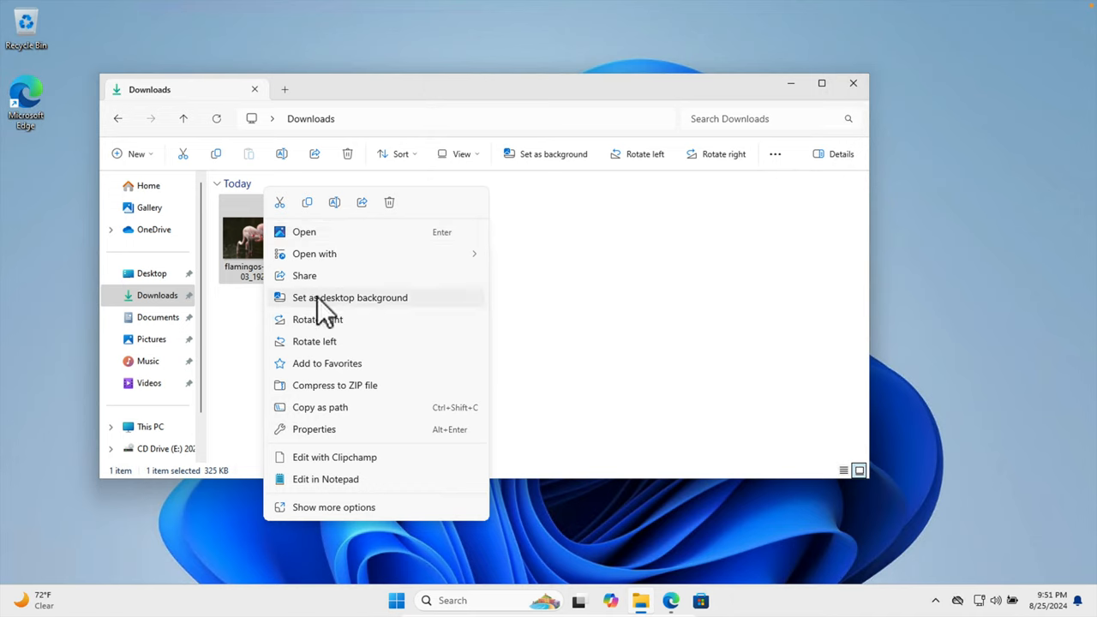
{"action": "mouse_move", "coordinate": [370, 317]}
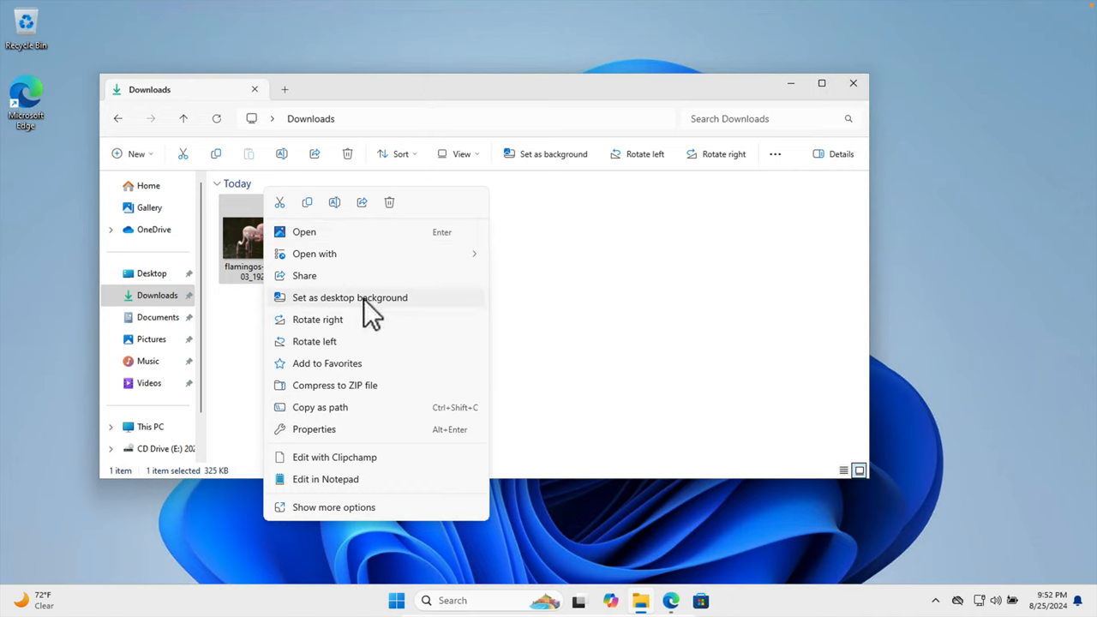
{"action": "mouse_move", "coordinate": [304, 312]}
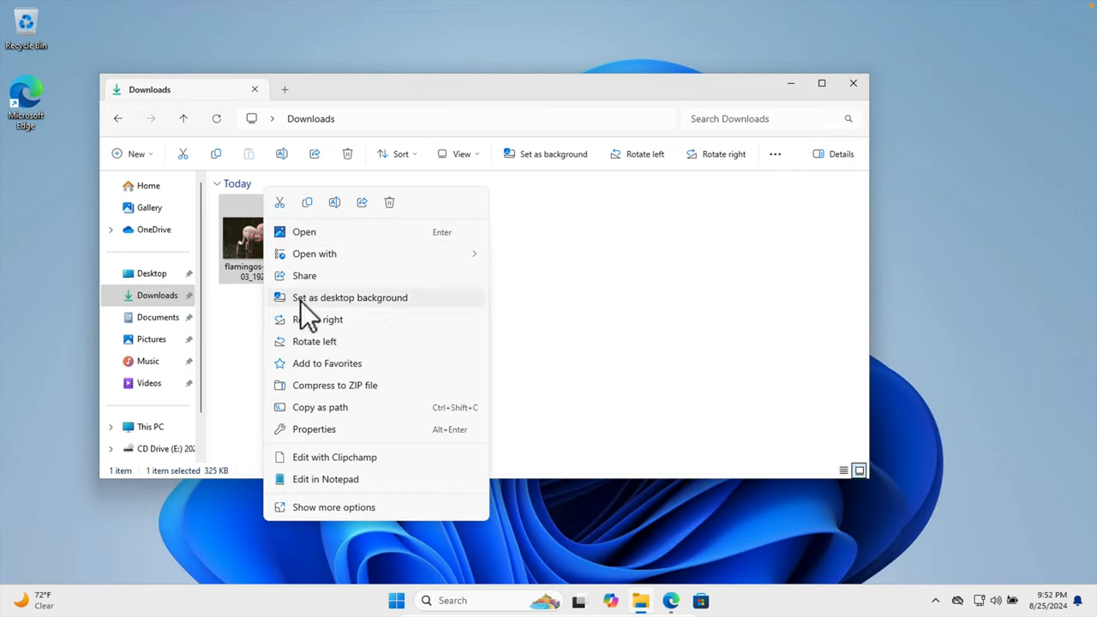
{"action": "mouse_move", "coordinate": [377, 317]}
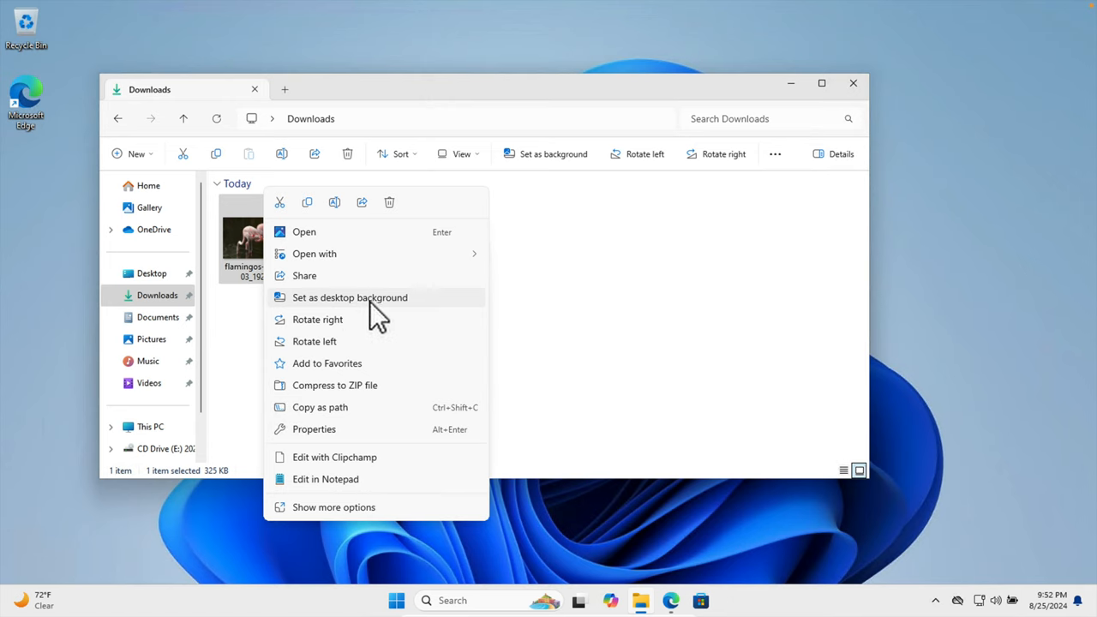
{"action": "left_click", "coordinate": [350, 298]}
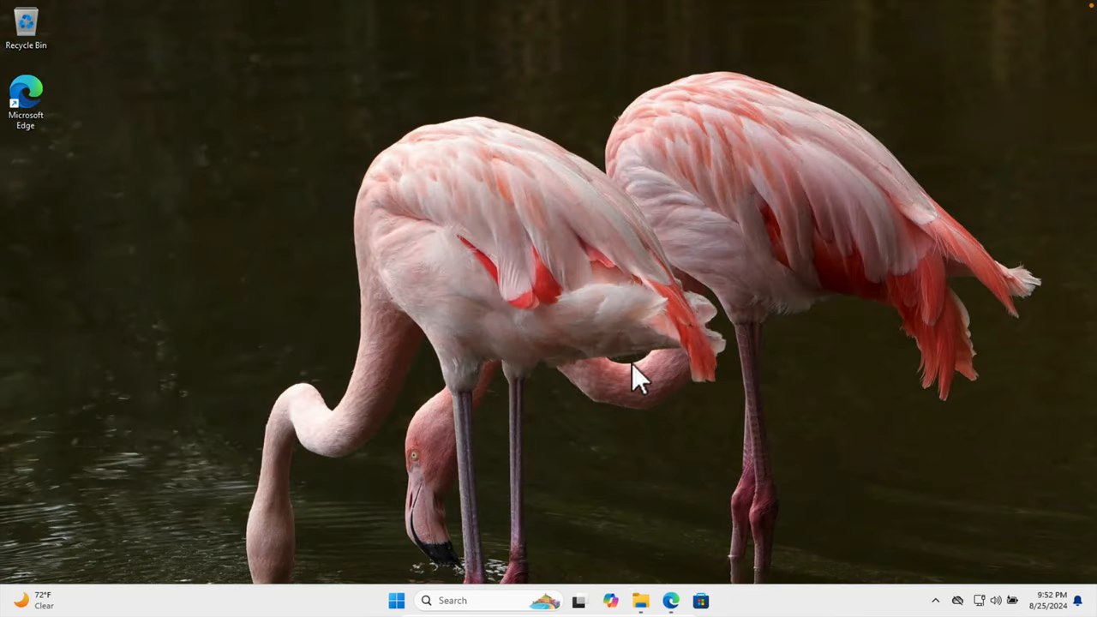
{"action": "mouse_move", "coordinate": [698, 322]}
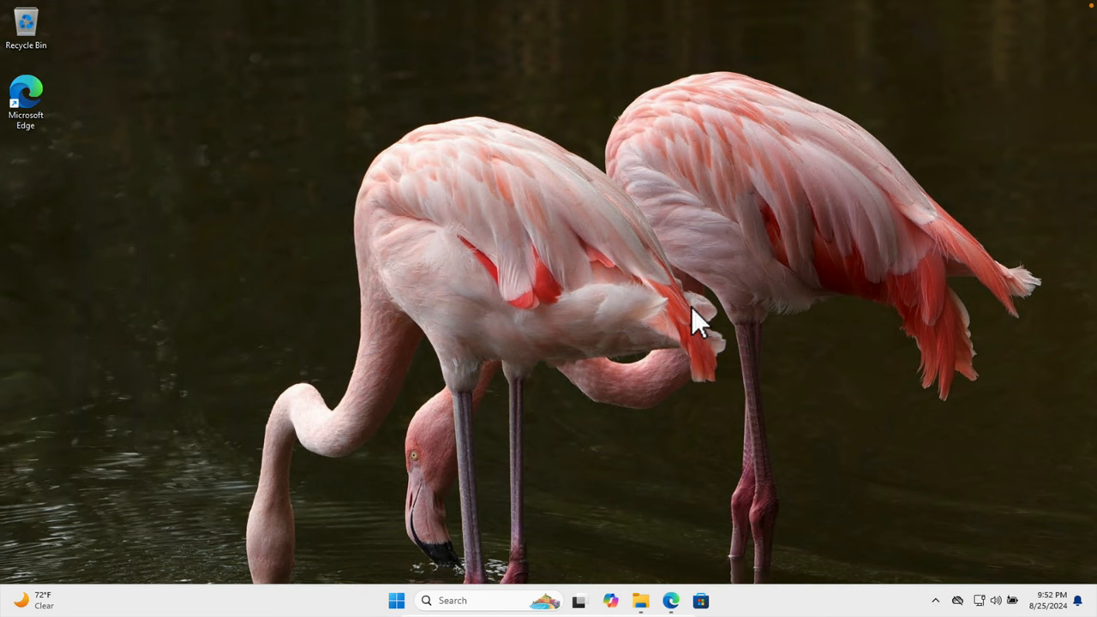
{"action": "mouse_move", "coordinate": [600, 313]}
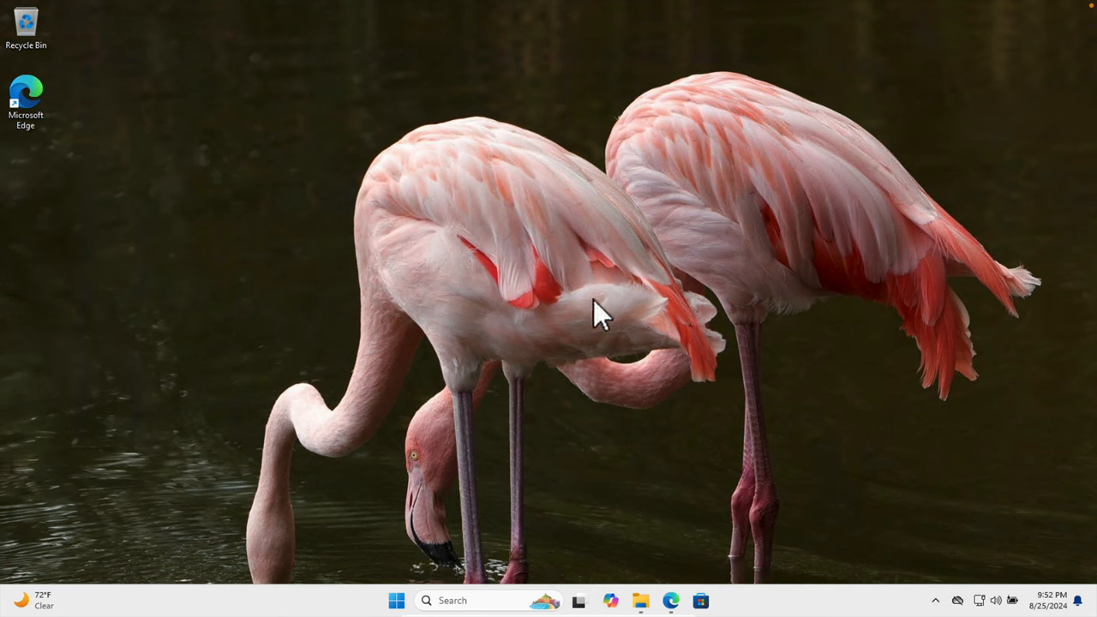
{"action": "mouse_move", "coordinate": [394, 313]}
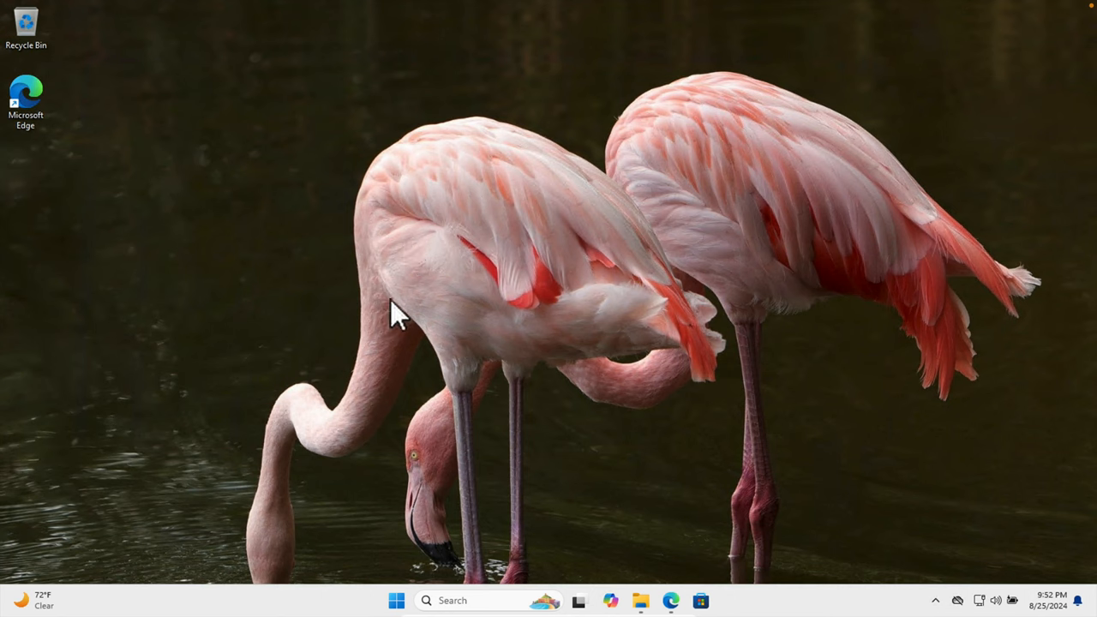
{"action": "mouse_move", "coordinate": [557, 278]}
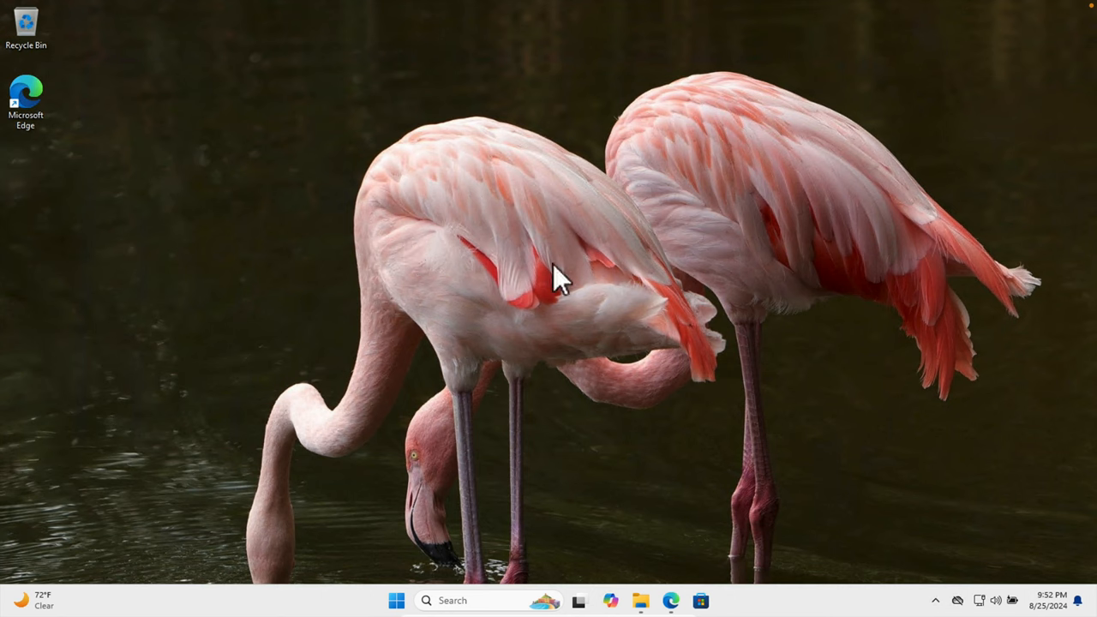
{"action": "mouse_move", "coordinate": [541, 287]}
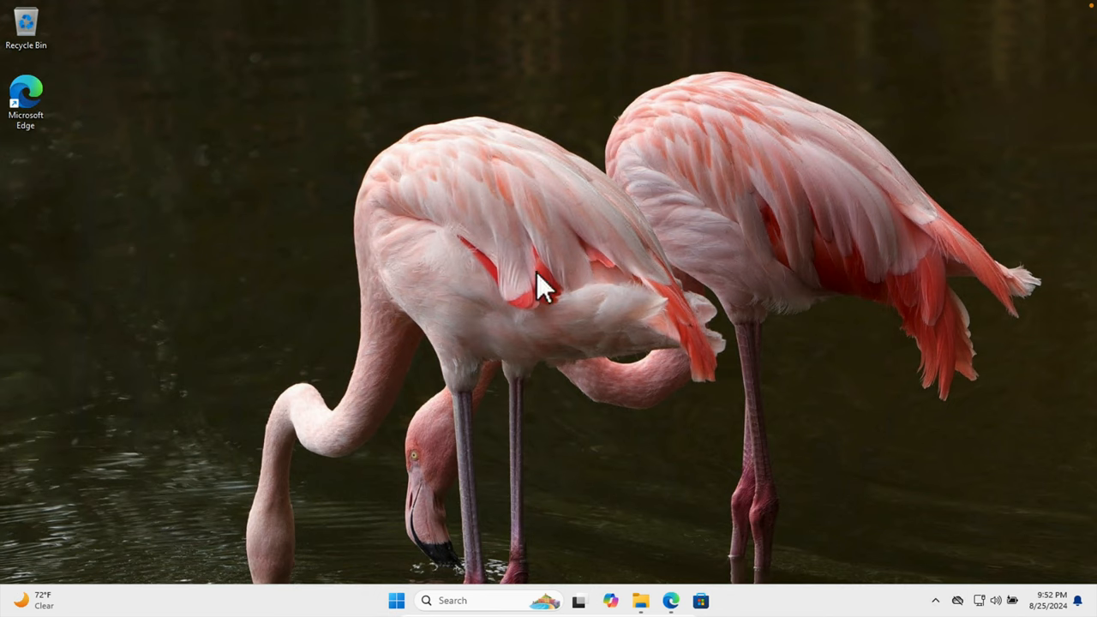
{"action": "mouse_move", "coordinate": [762, 410]}
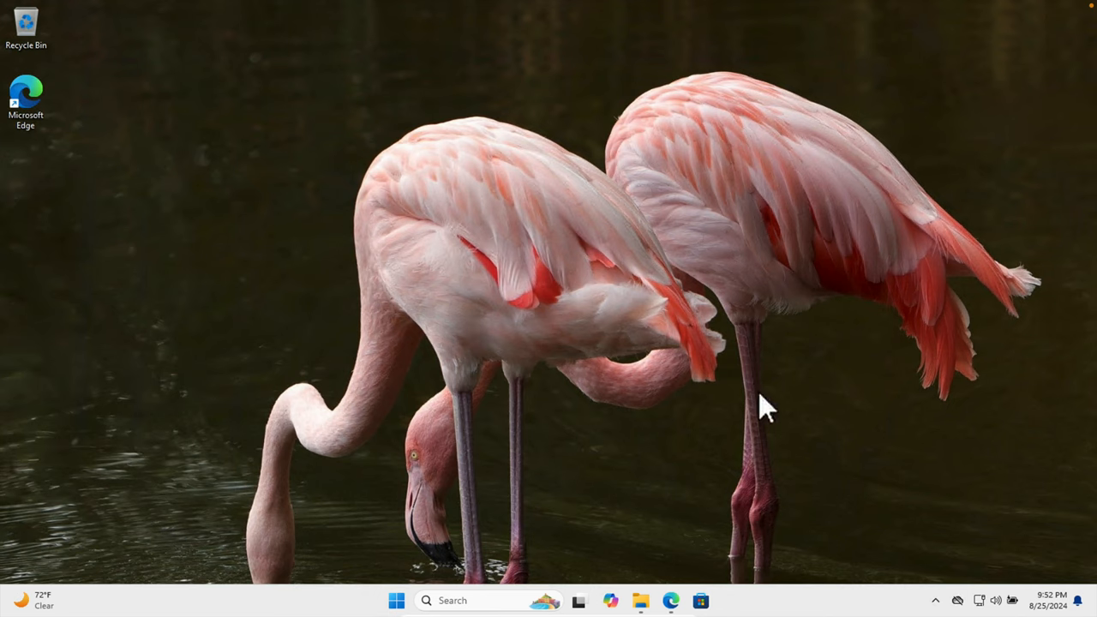